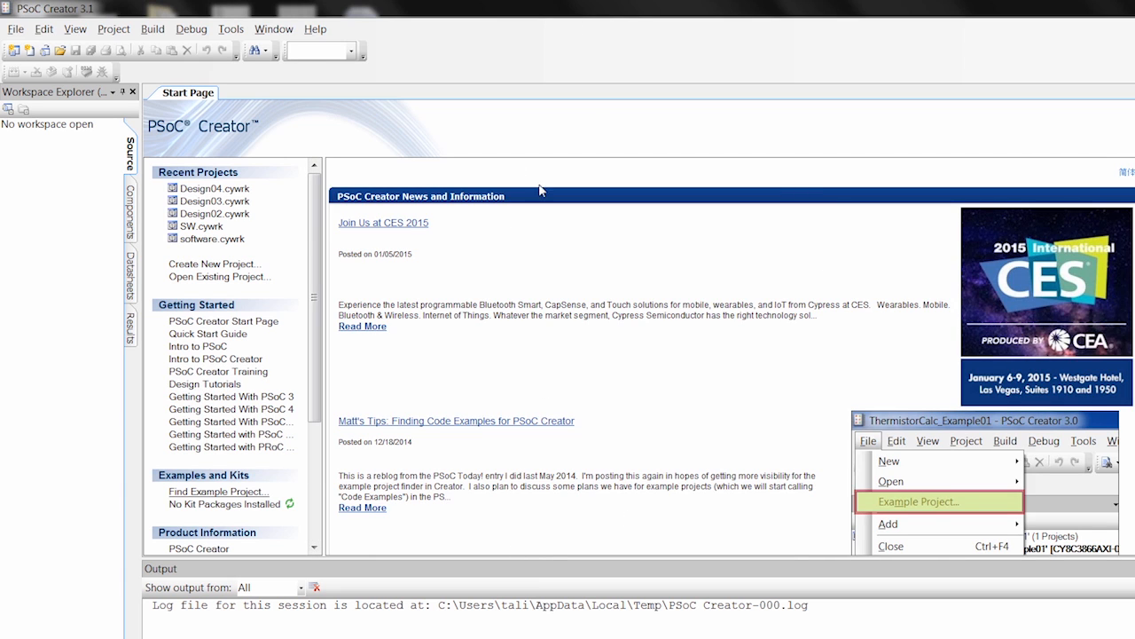
mouse_move(198, 541)
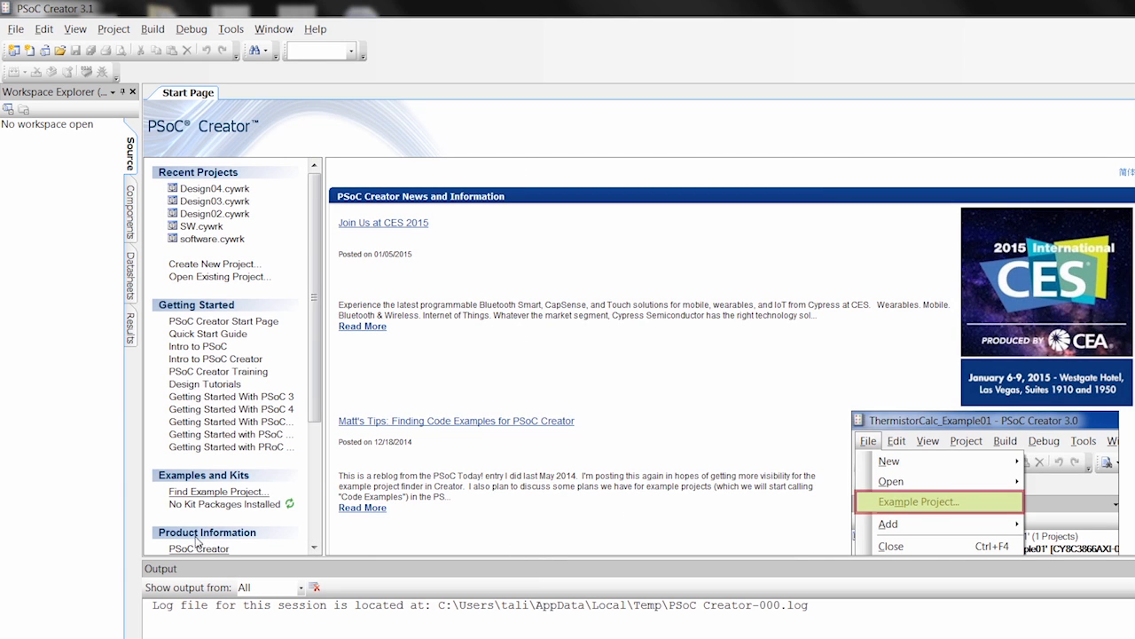
Step: Open the File menu to show the New Project and New File options
left_click(15, 29)
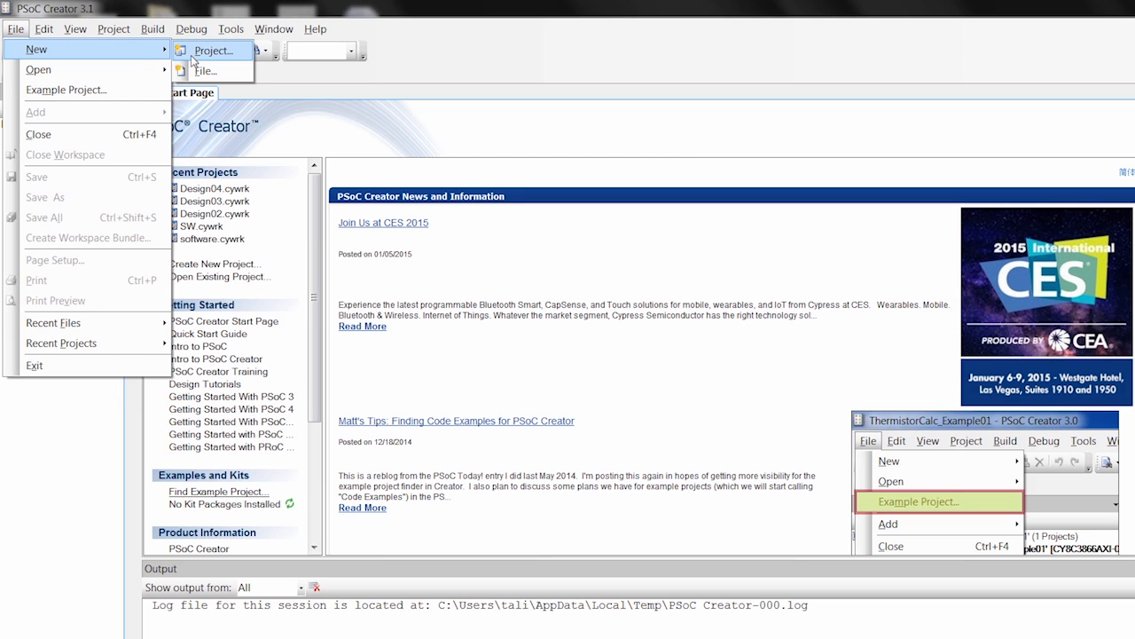
Step: Create a PSoC 5LP Design project named BlinkyLEDFW in the Desktop folder
left_click(213, 50)
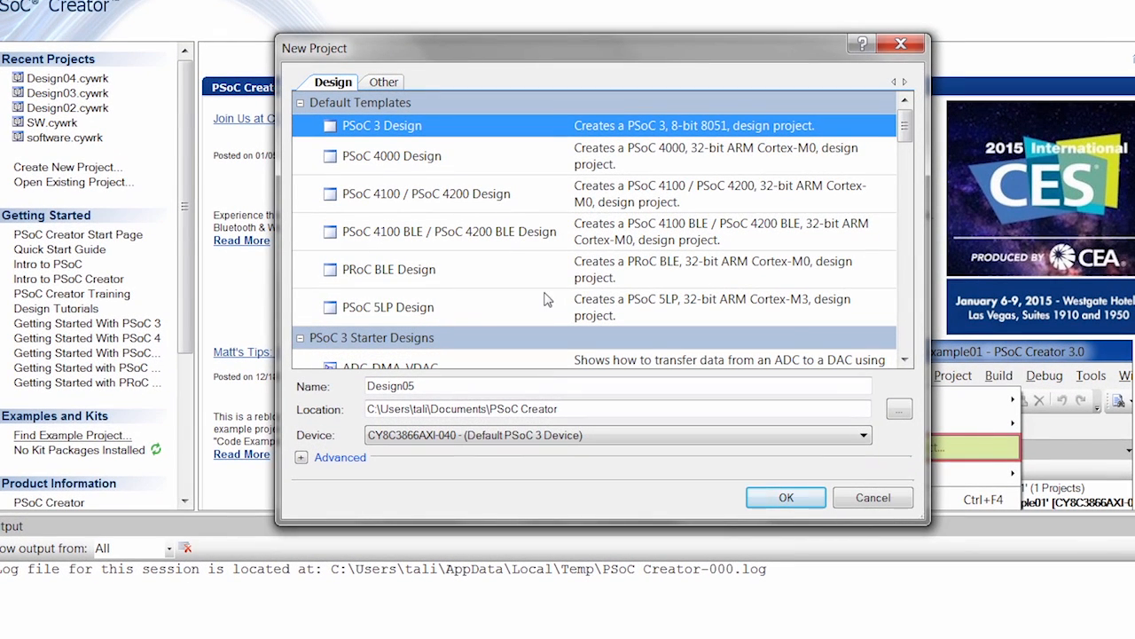
left_click(388, 307)
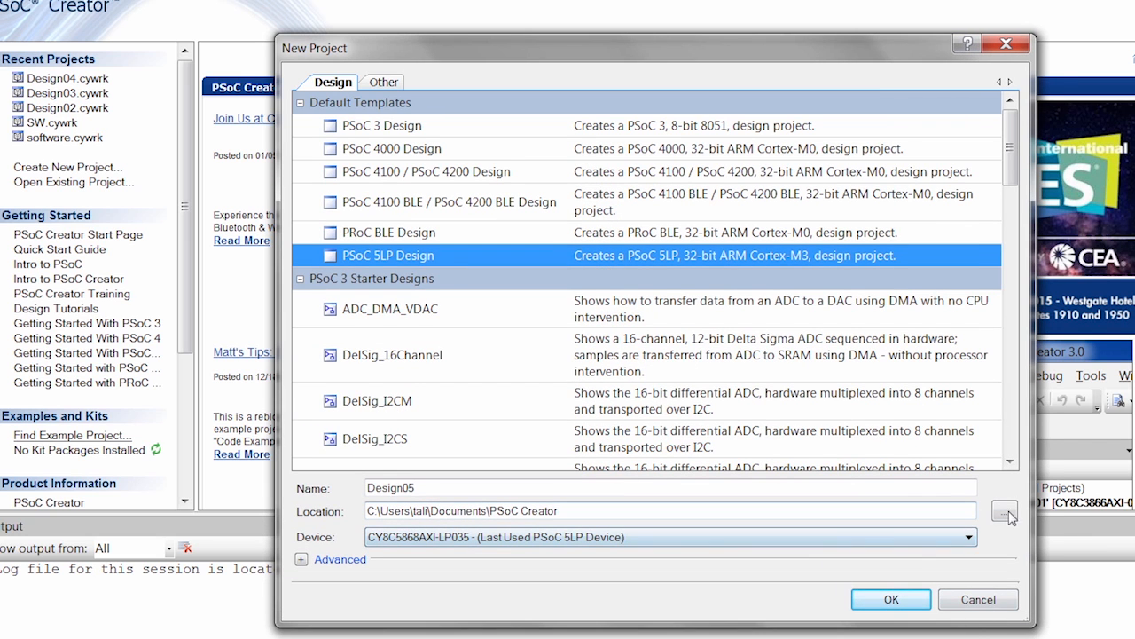
left_click(1004, 510)
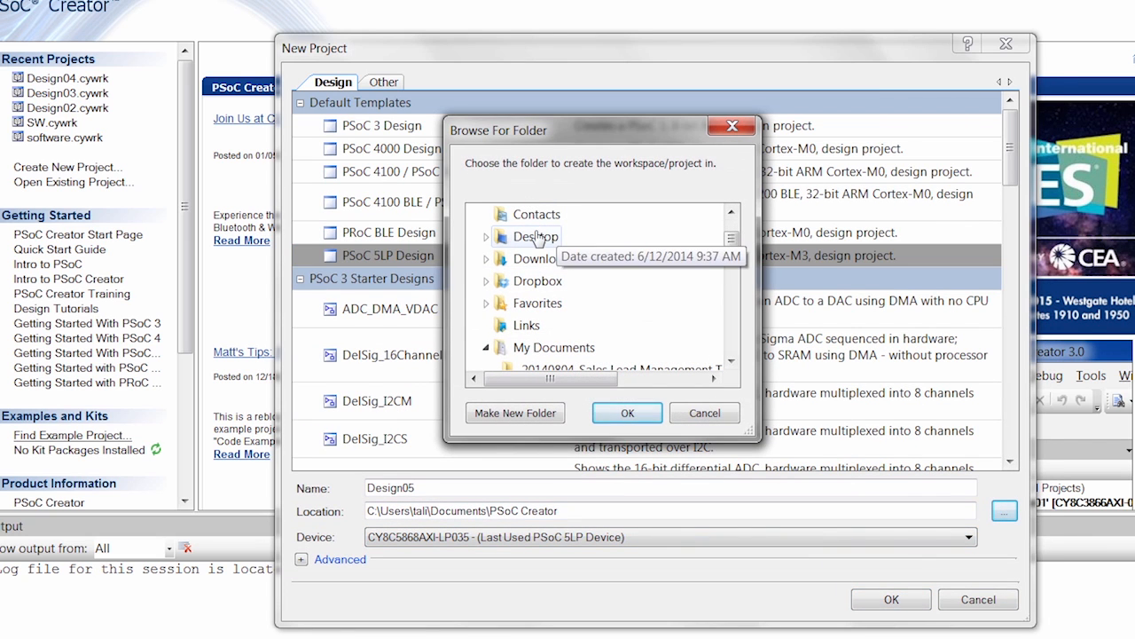
left_click(627, 413)
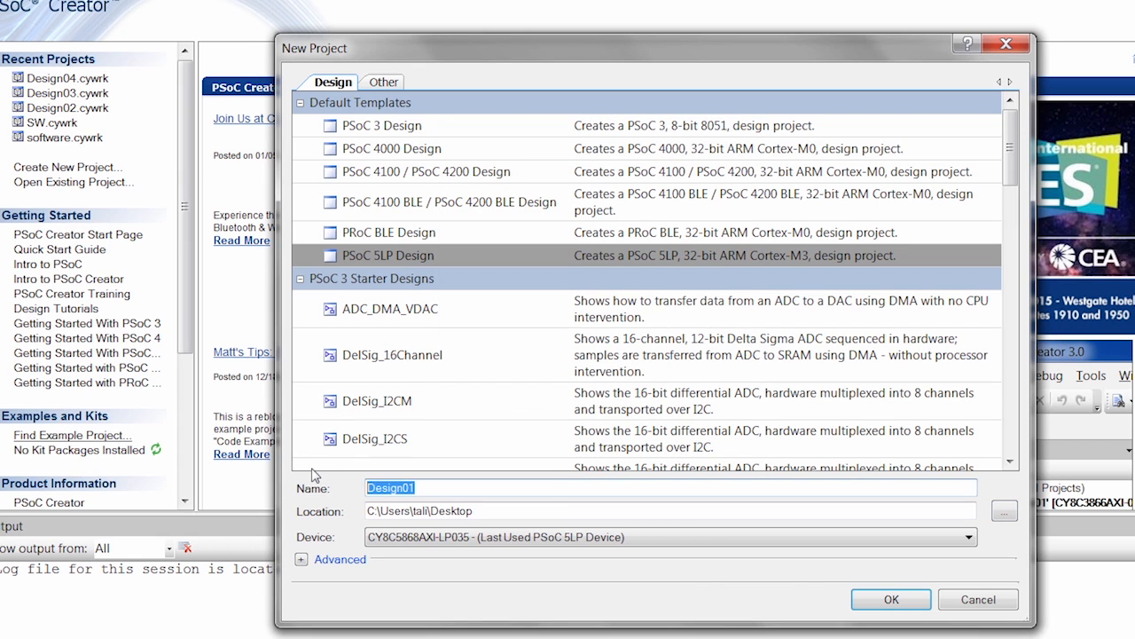
type("BlinkyLEDFW")
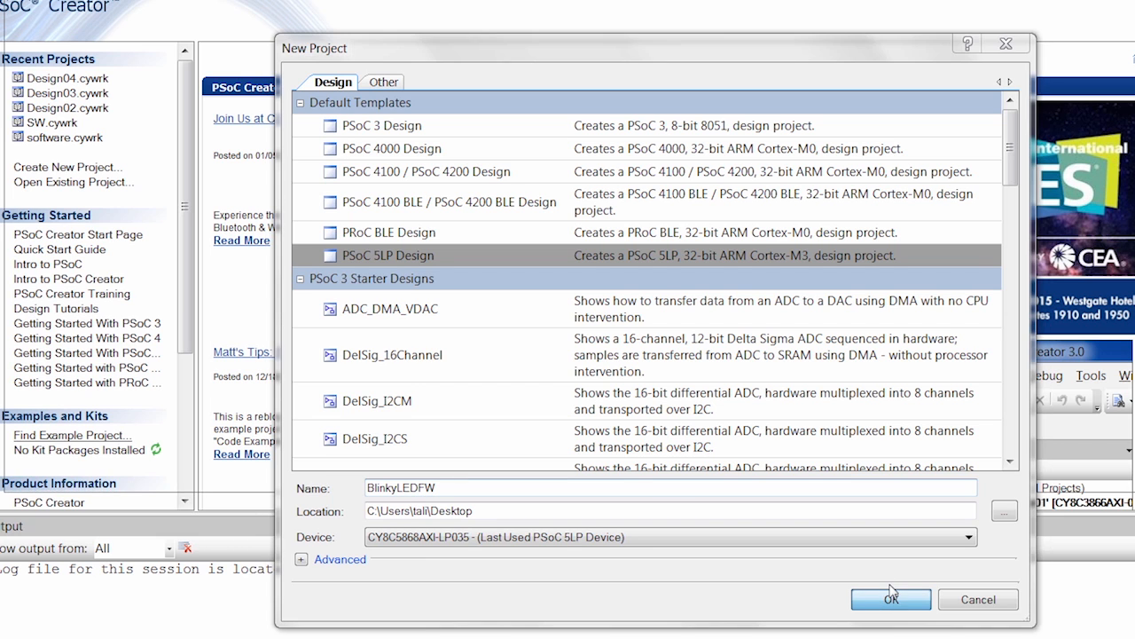
left_click(891, 598)
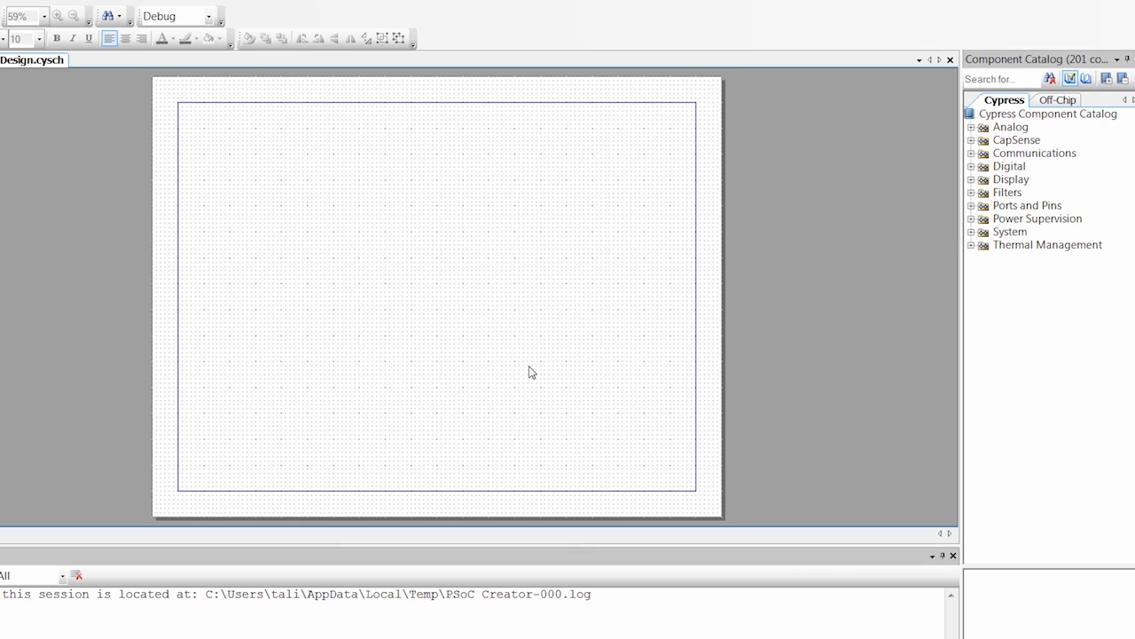
mouse_move(522, 320)
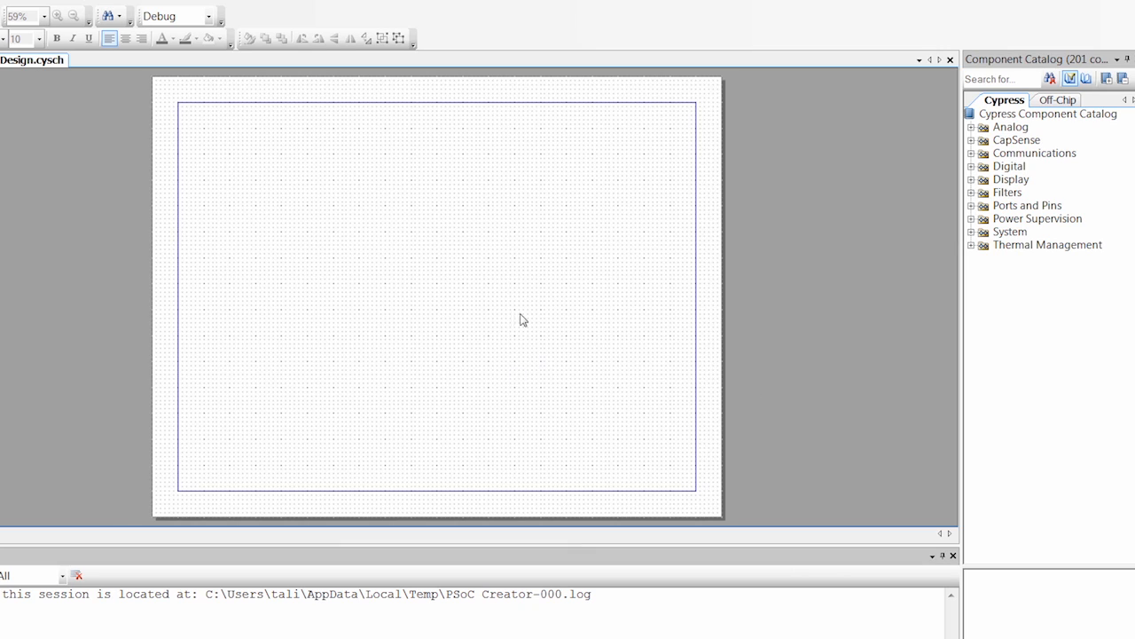
mouse_move(300, 293)
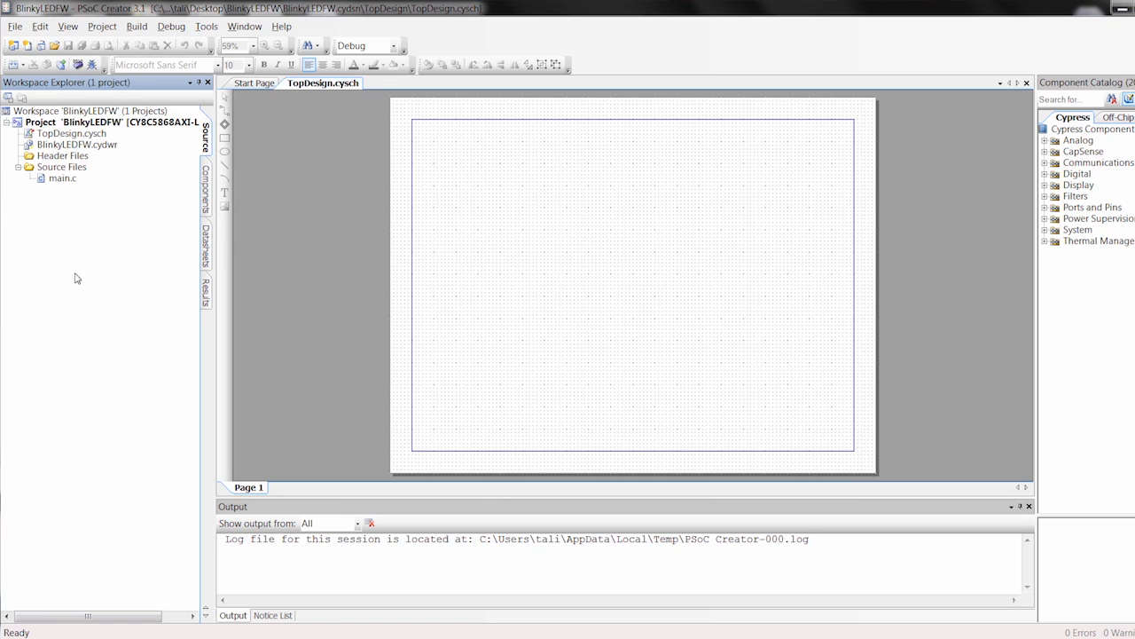
mouse_move(93, 169)
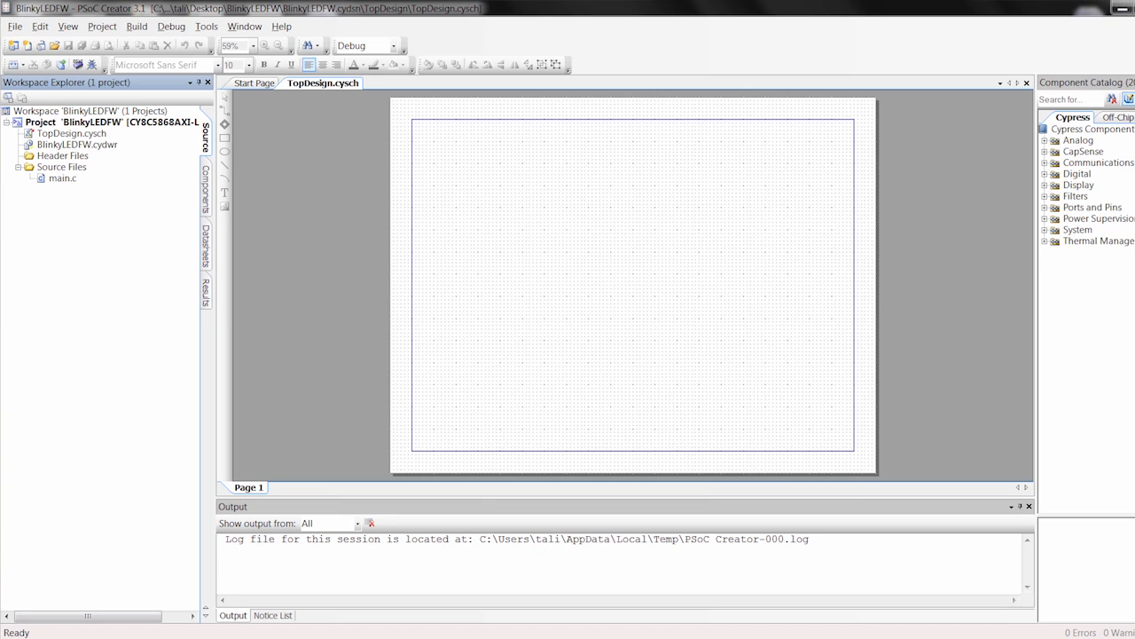
mouse_move(589, 236)
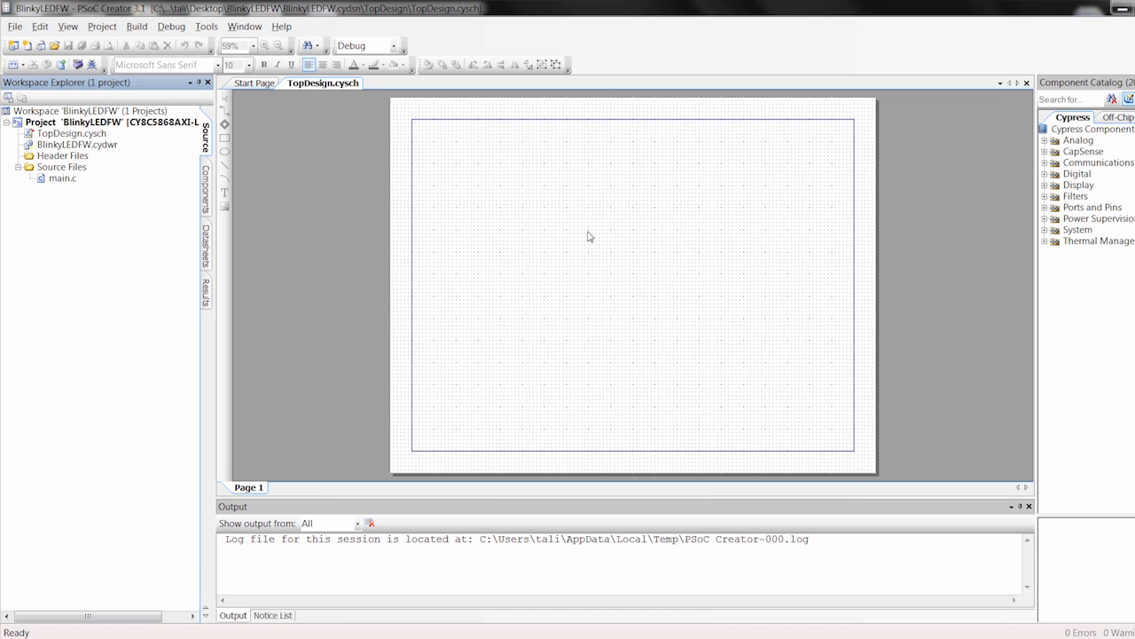
mouse_move(386, 540)
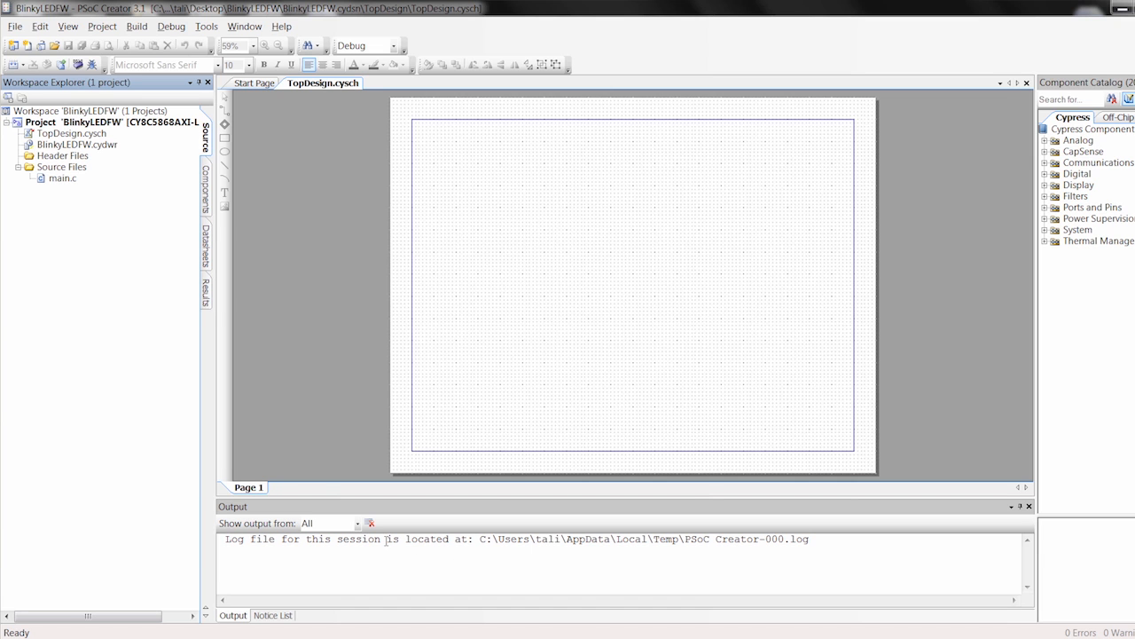
mouse_move(754, 570)
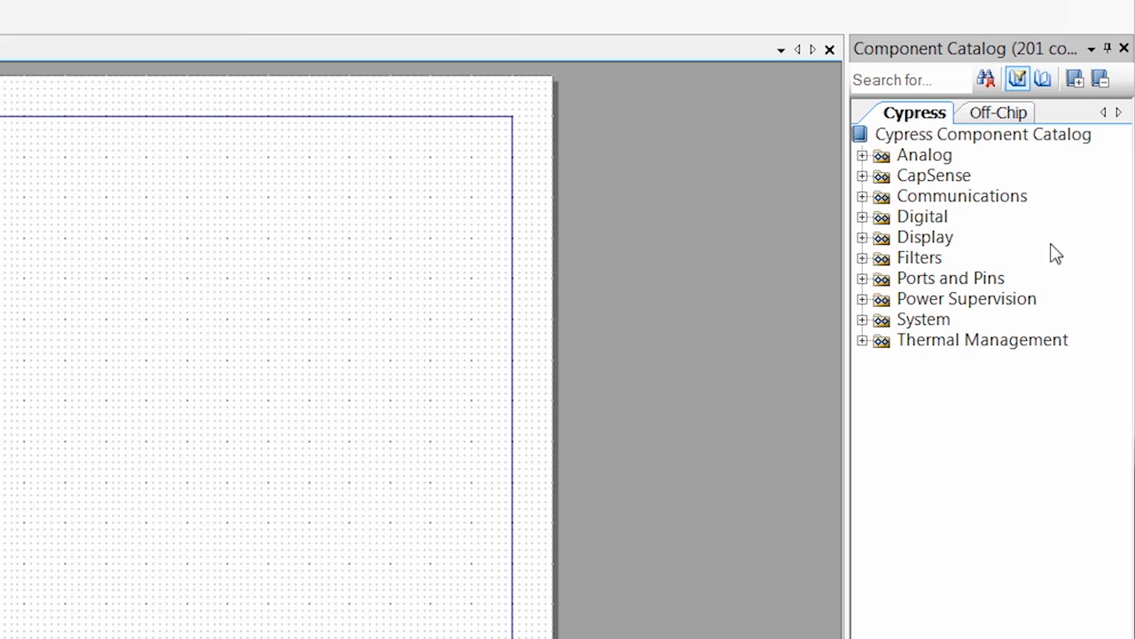
mouse_move(971, 251)
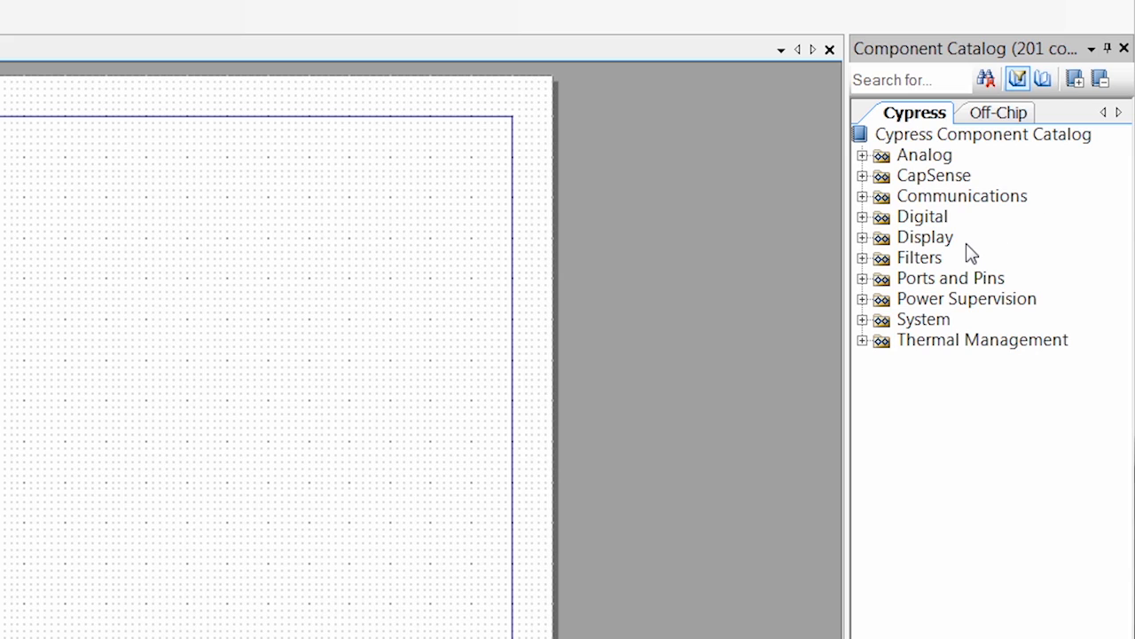
mouse_move(1027, 306)
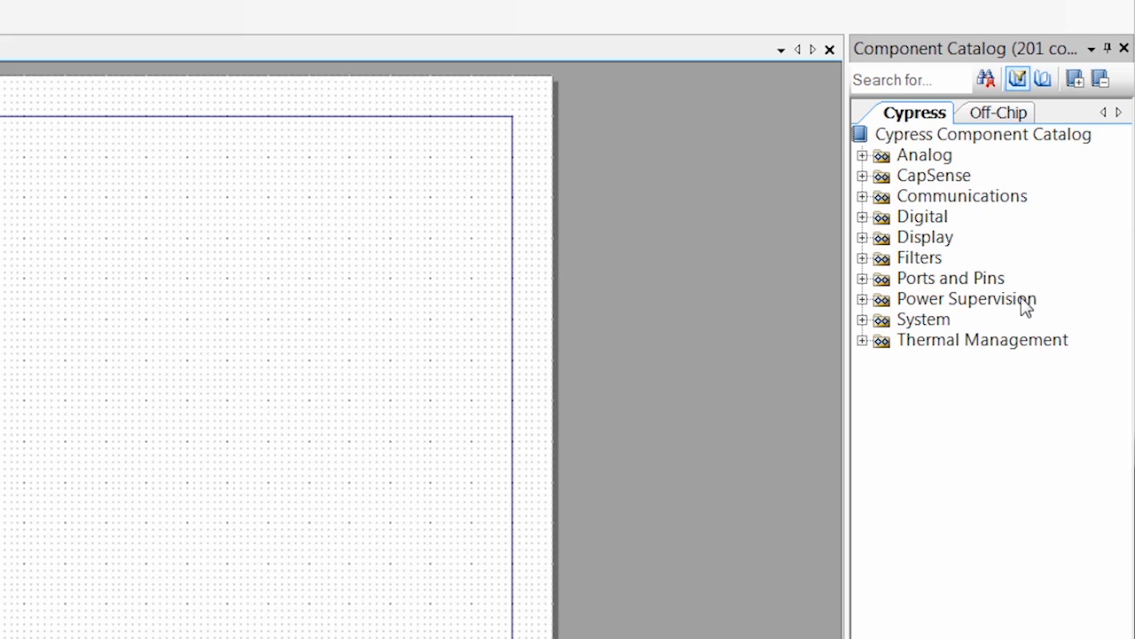
mouse_move(1007, 181)
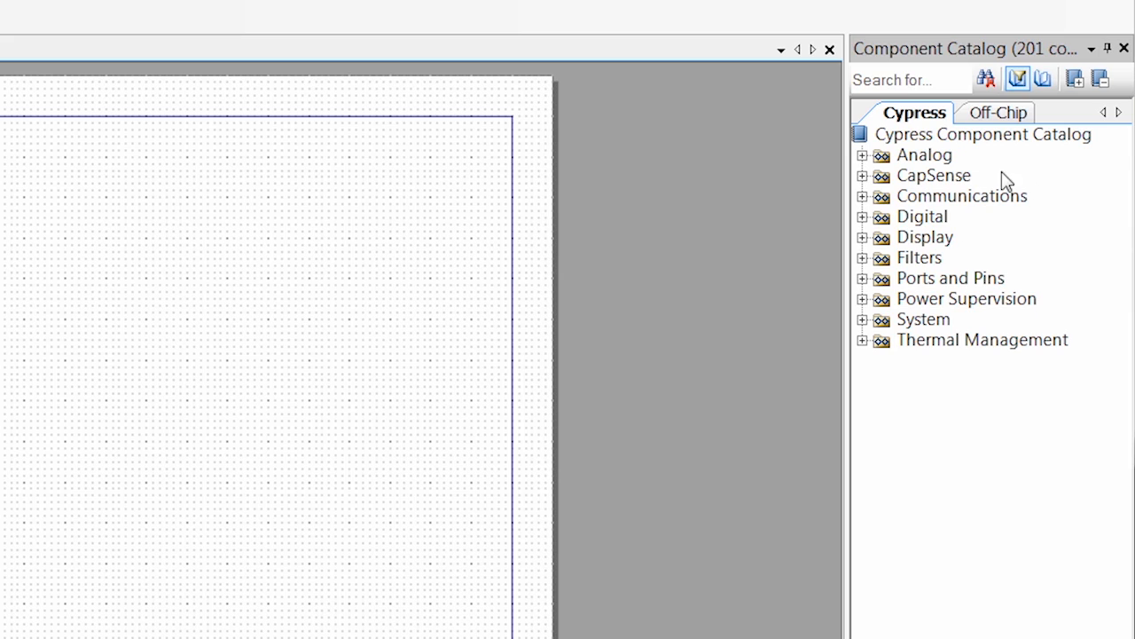
Step: Search the Component Catalog for 'pin' and select the placed Pin_1 component
left_click(909, 79)
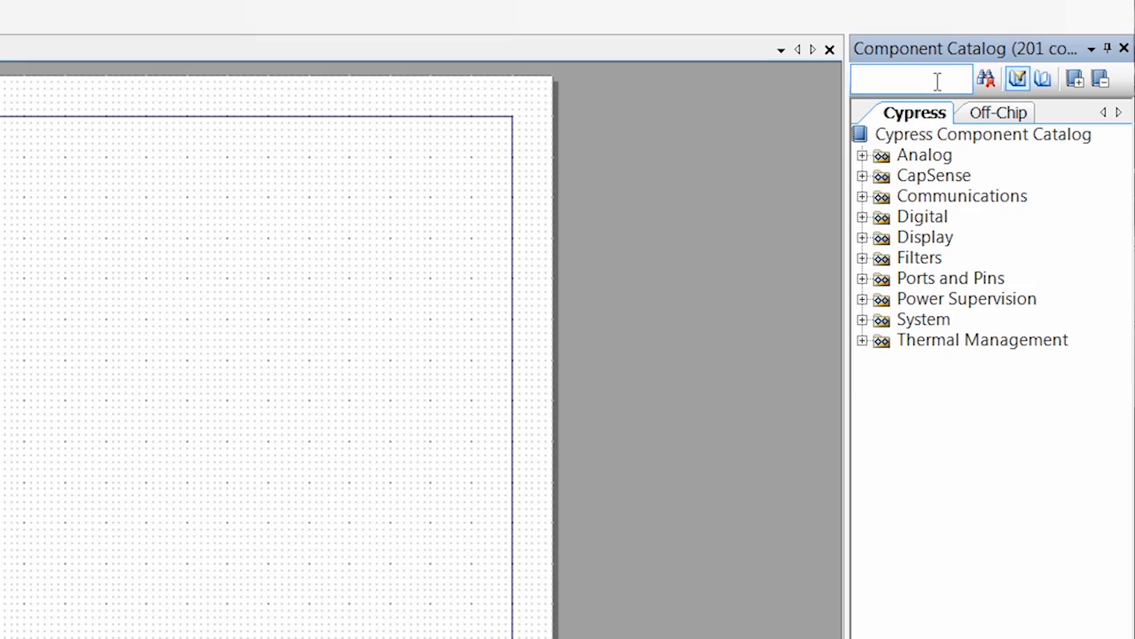
type("pin")
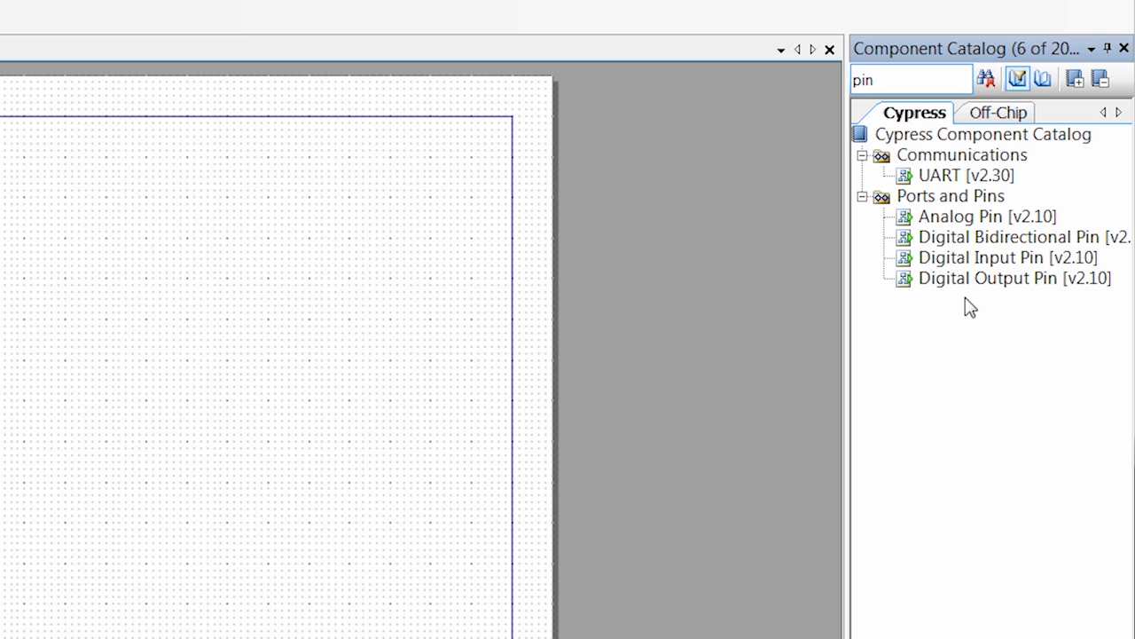
mouse_move(988, 293)
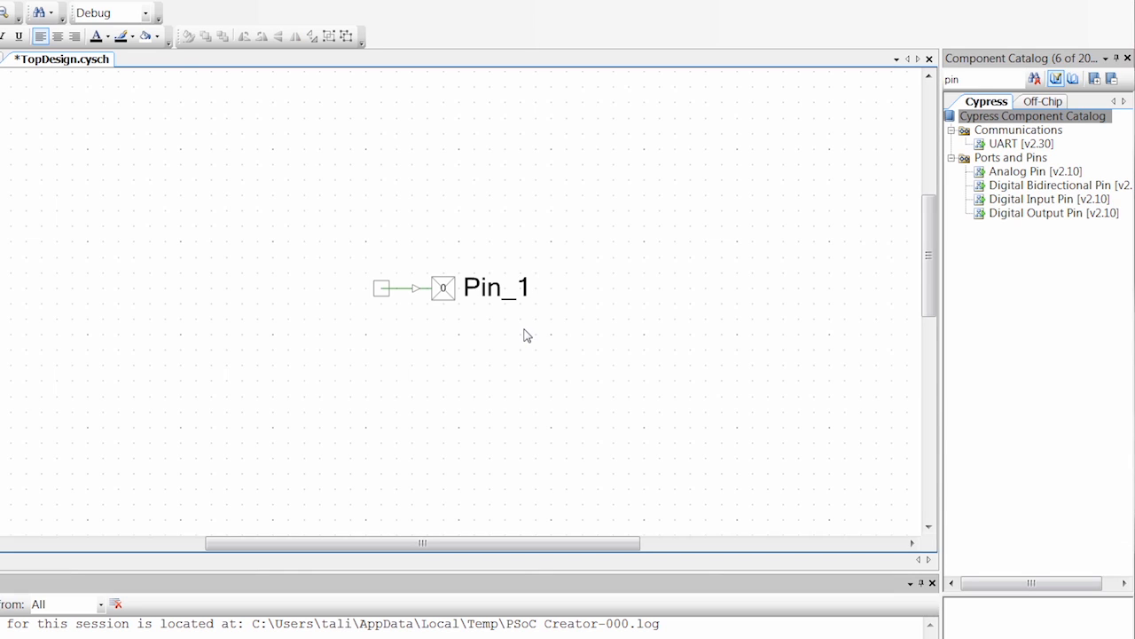
mouse_move(493, 394)
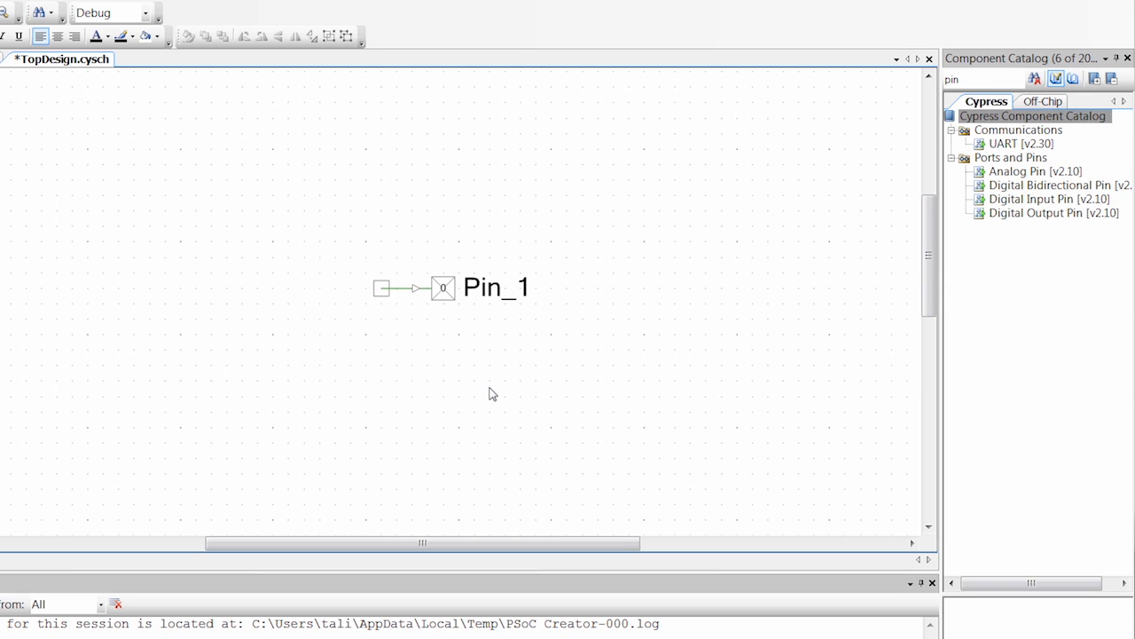
mouse_move(448, 322)
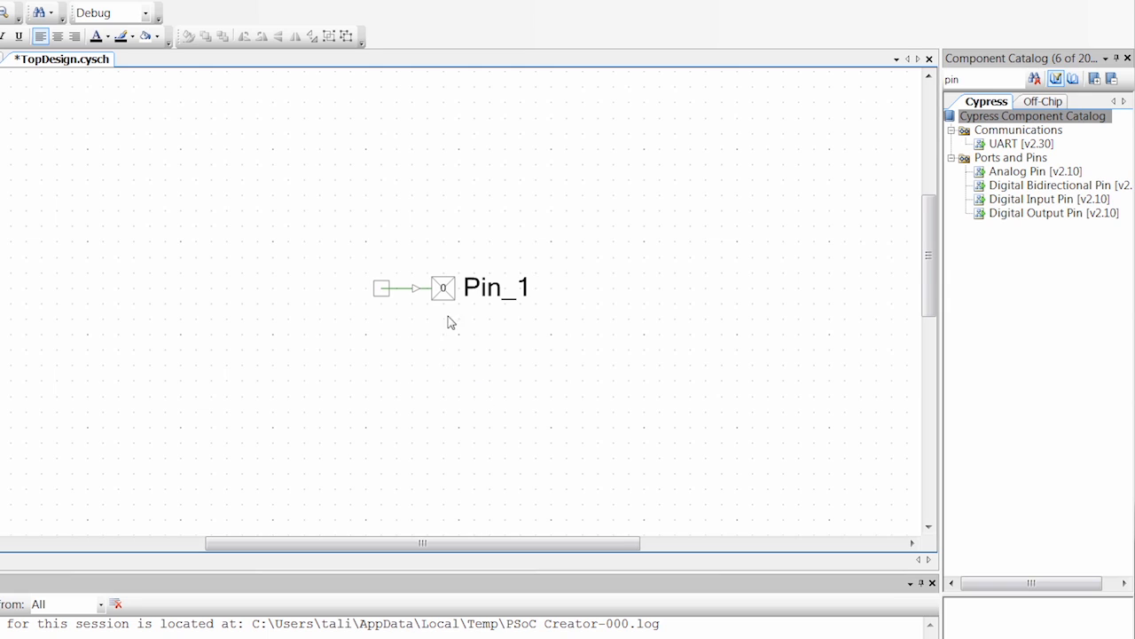
left_click(443, 287)
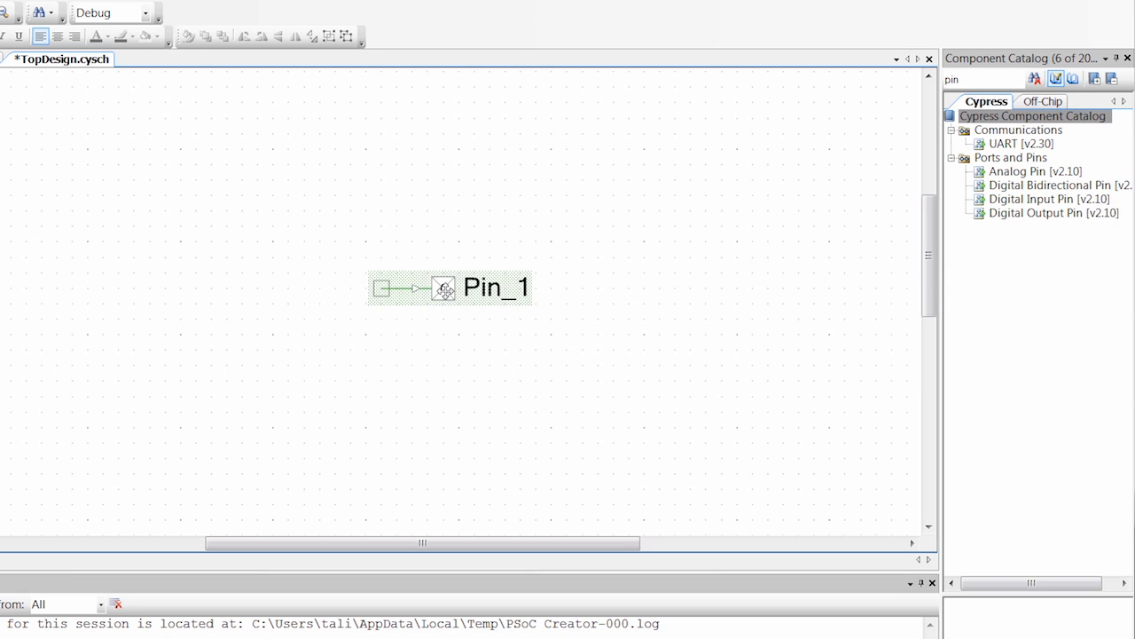
Step: Configure Pin_1 as a strong-drive output named LED without hardware connection, and open its datasheet
double_click(443, 287)
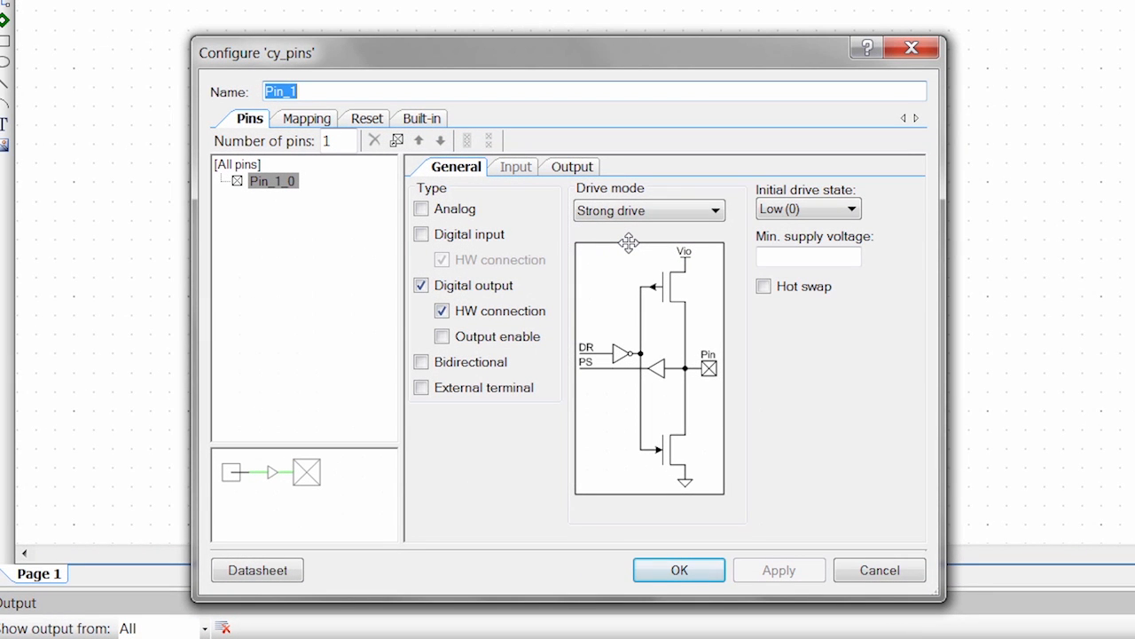
mouse_move(665, 386)
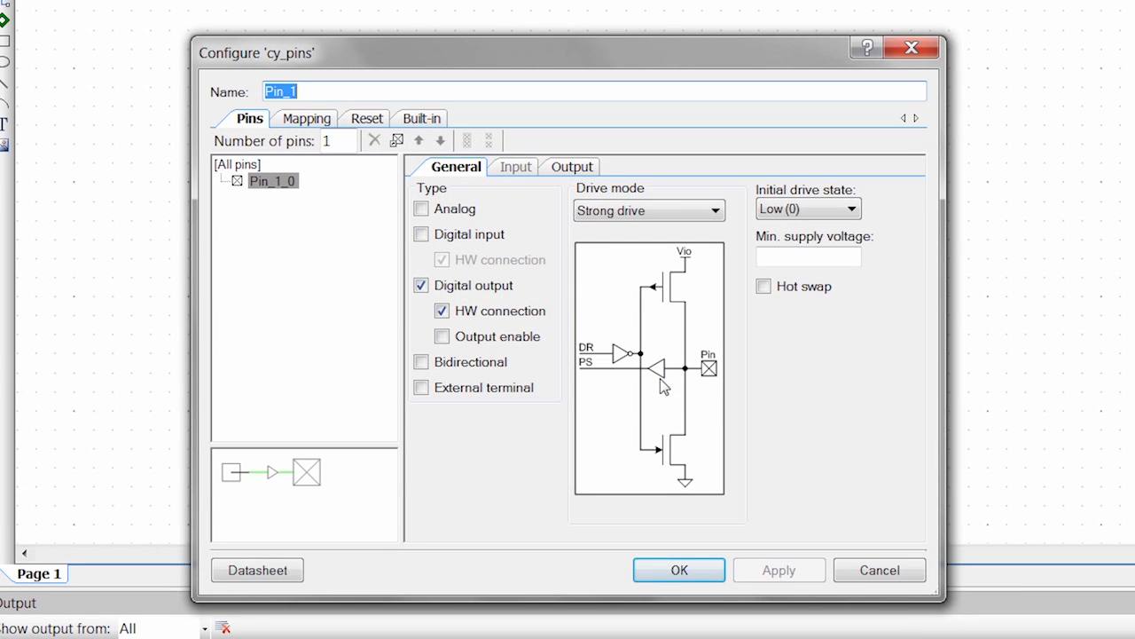
left_click(441, 310)
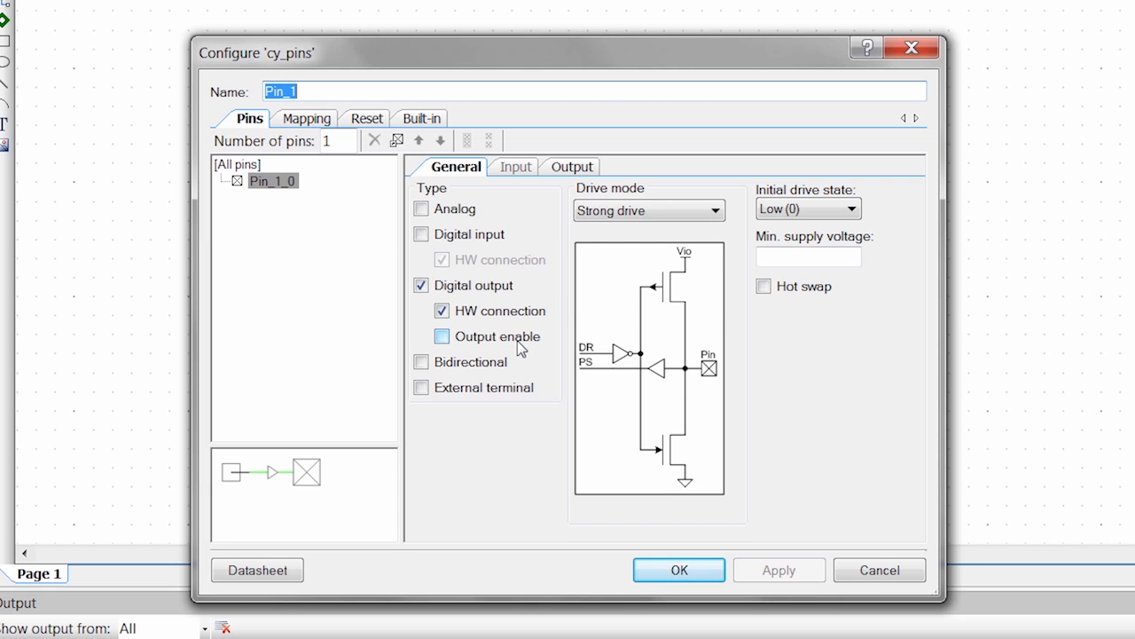
left_click(441, 310)
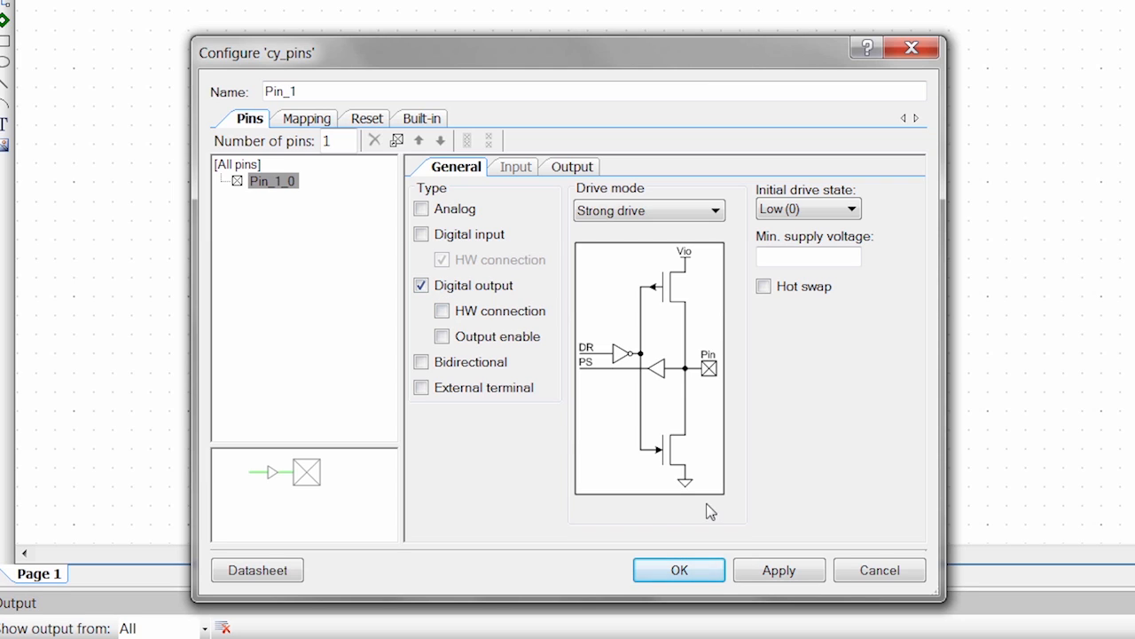
mouse_move(585, 346)
type("LED")
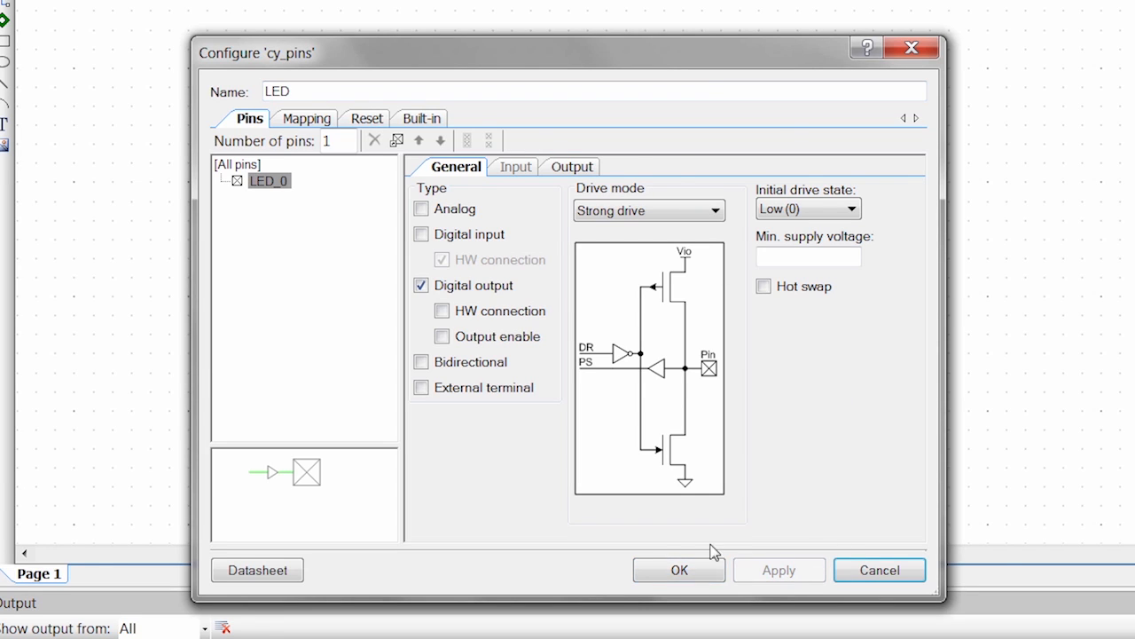
mouse_move(852, 532)
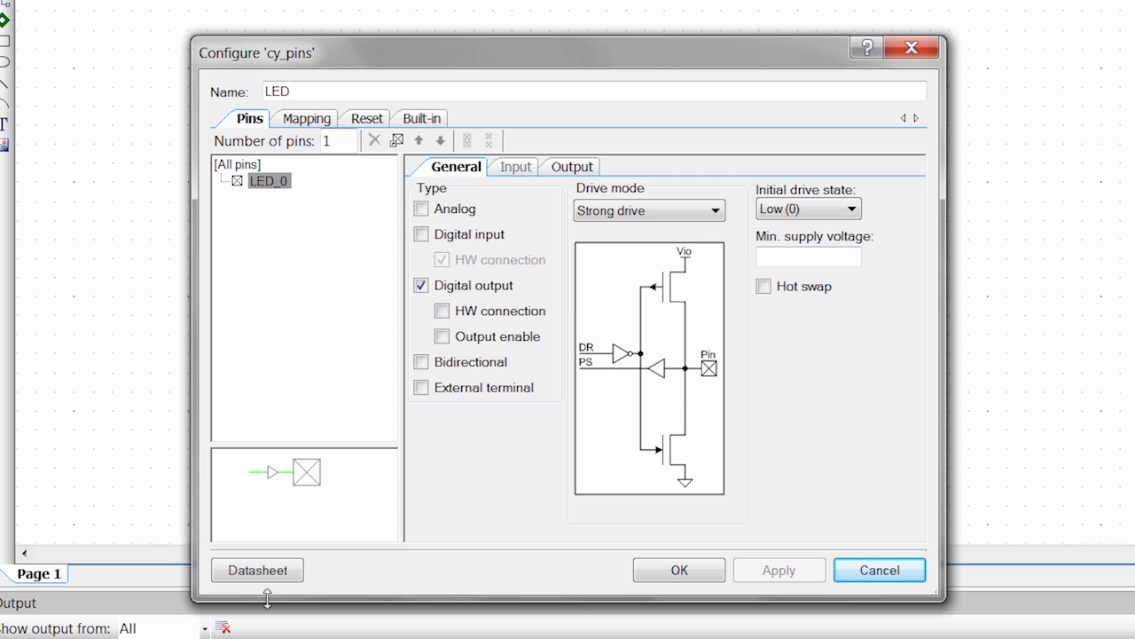
left_click(257, 570)
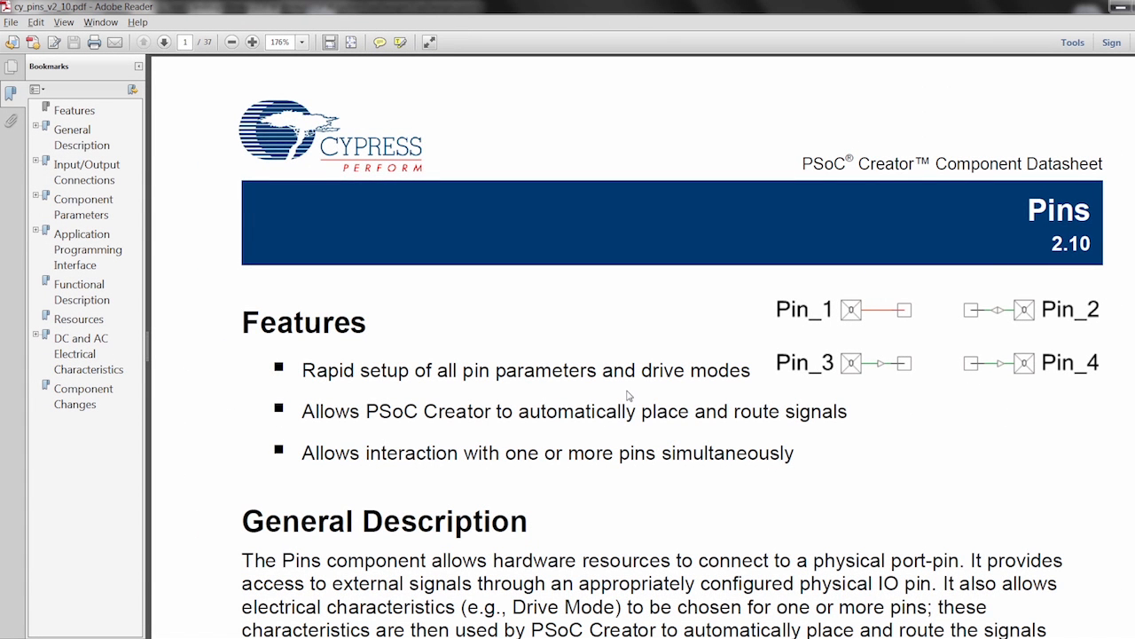
mouse_move(433, 358)
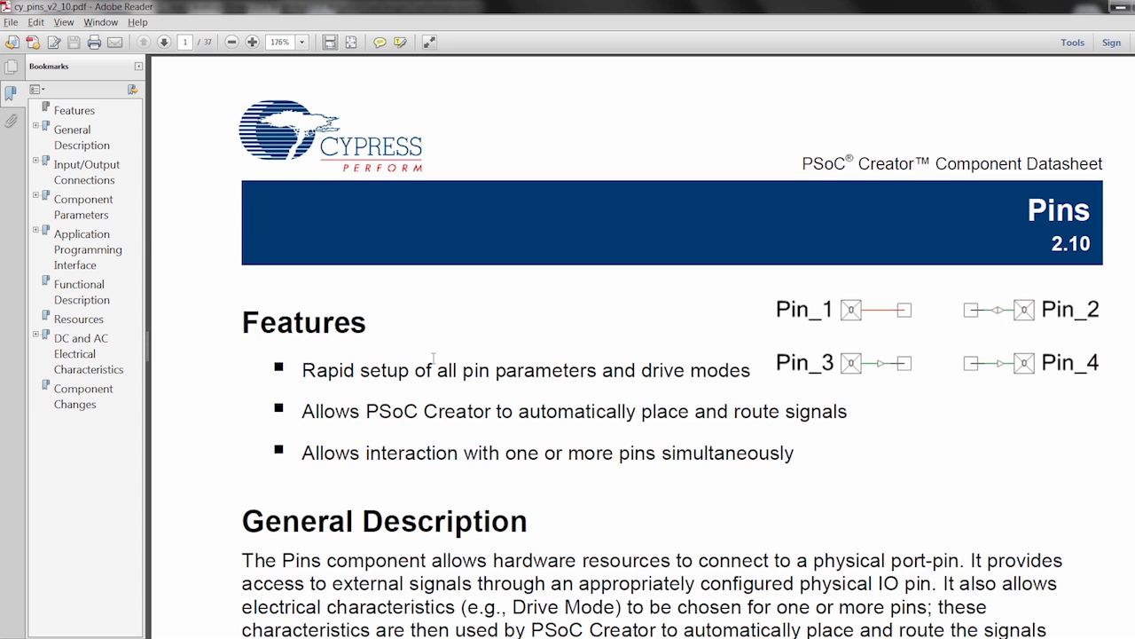
Step: Browse the Pins datasheet via the Input/Output Connections and Application Programming Interface bookmarks
scroll("down", 3)
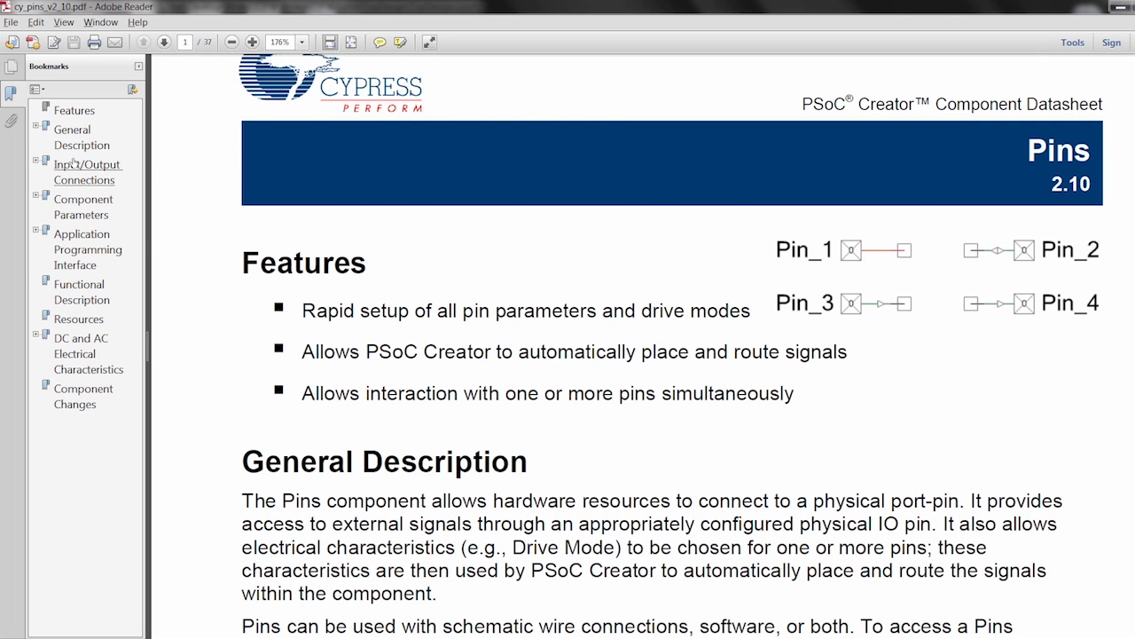
left_click(87, 171)
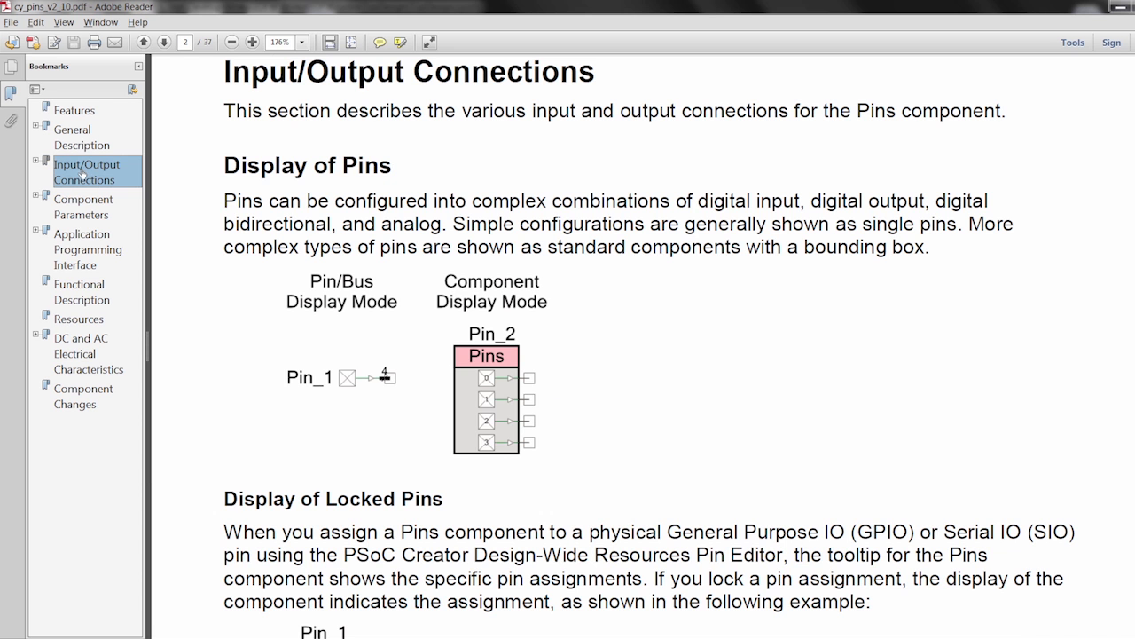
left_click(83, 207)
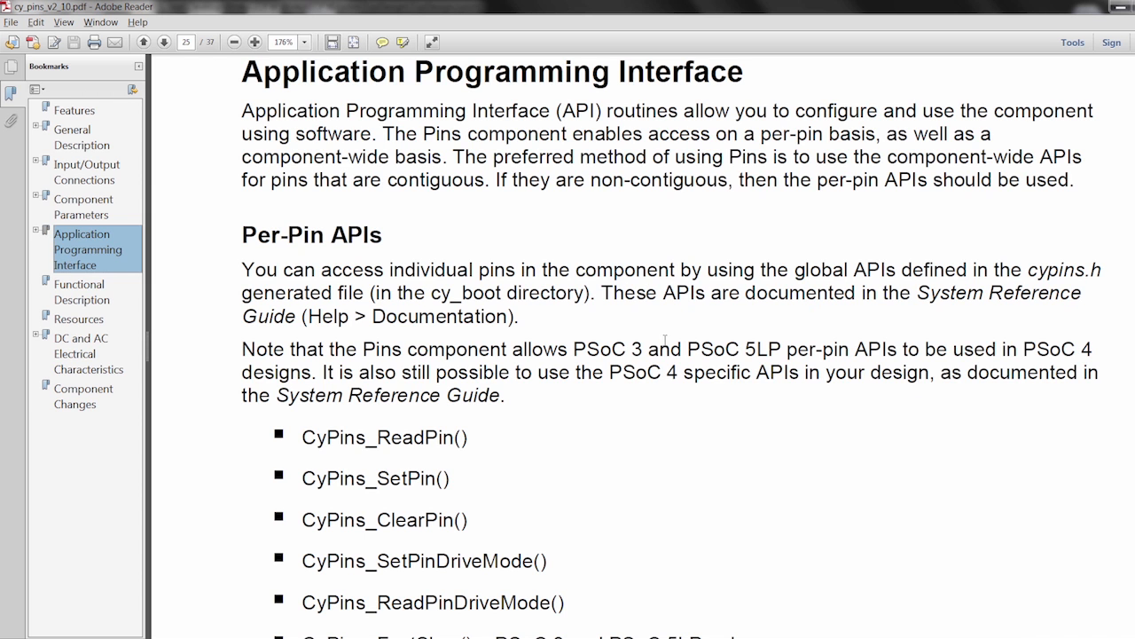
scroll("down", 3)
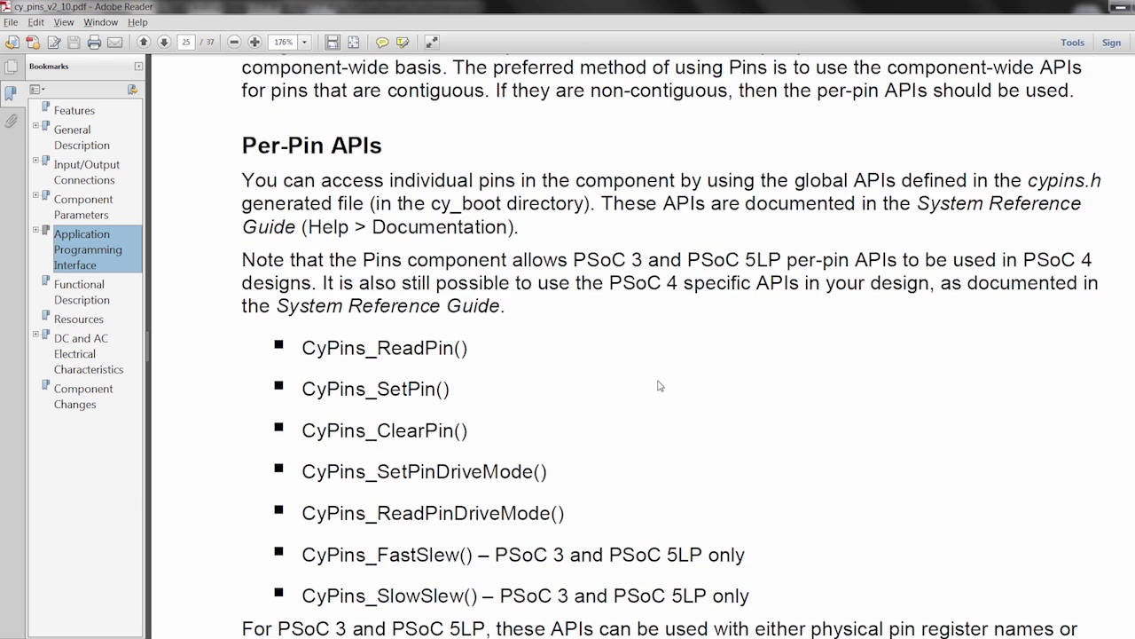
mouse_move(658, 381)
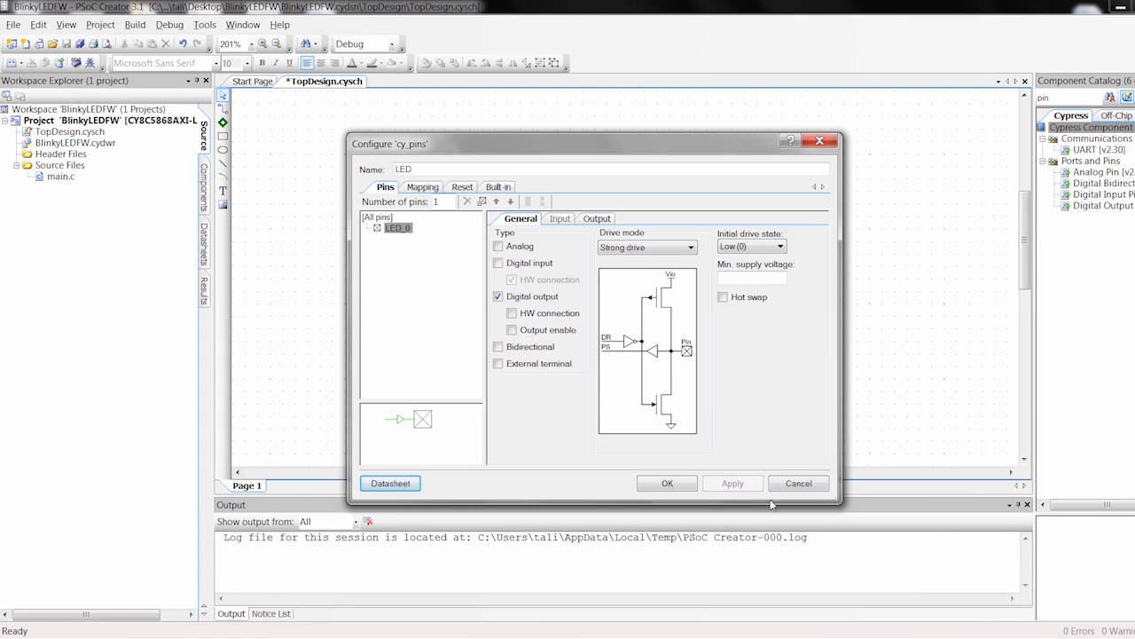
Step: Accept the LED pin, generate the application, locate the LED source folder, and open main.c
left_click(666, 483)
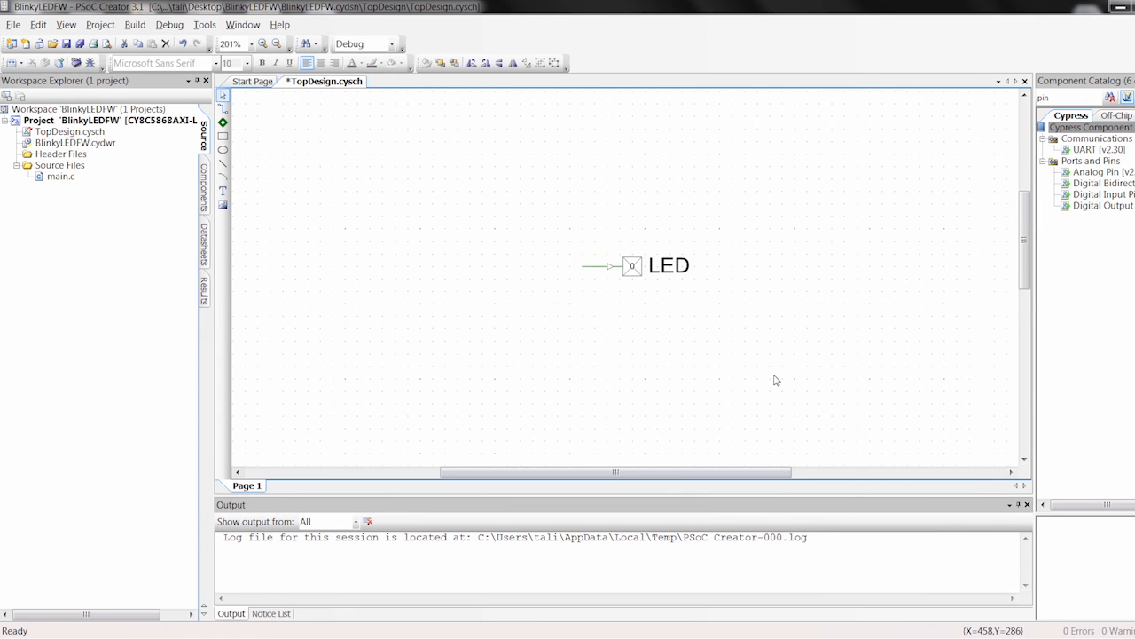
mouse_move(94, 44)
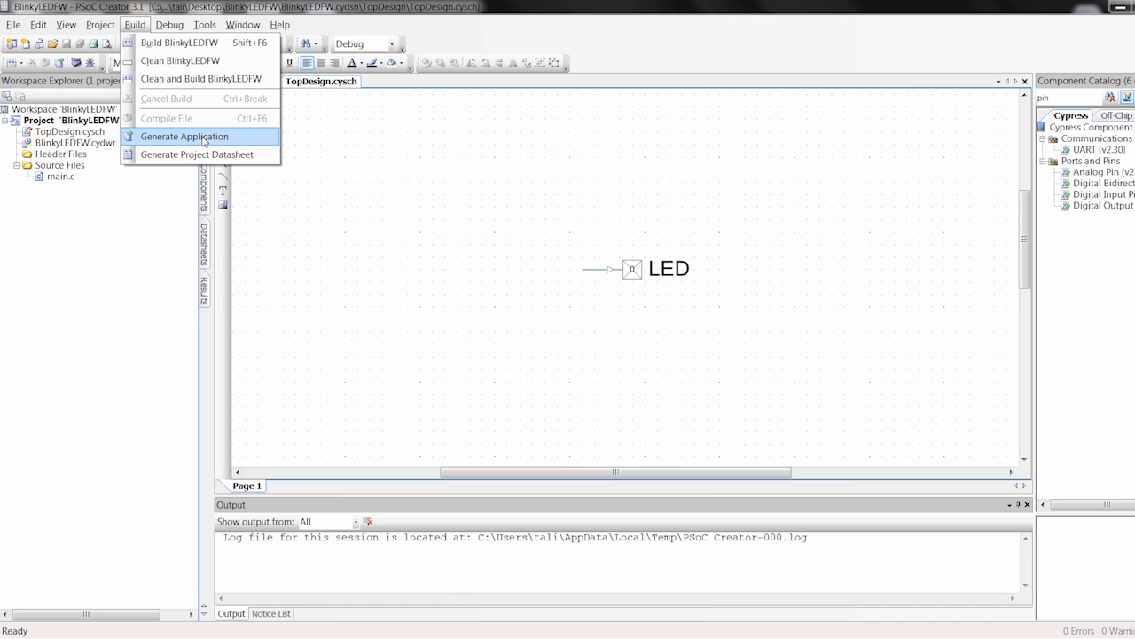
left_click(184, 136)
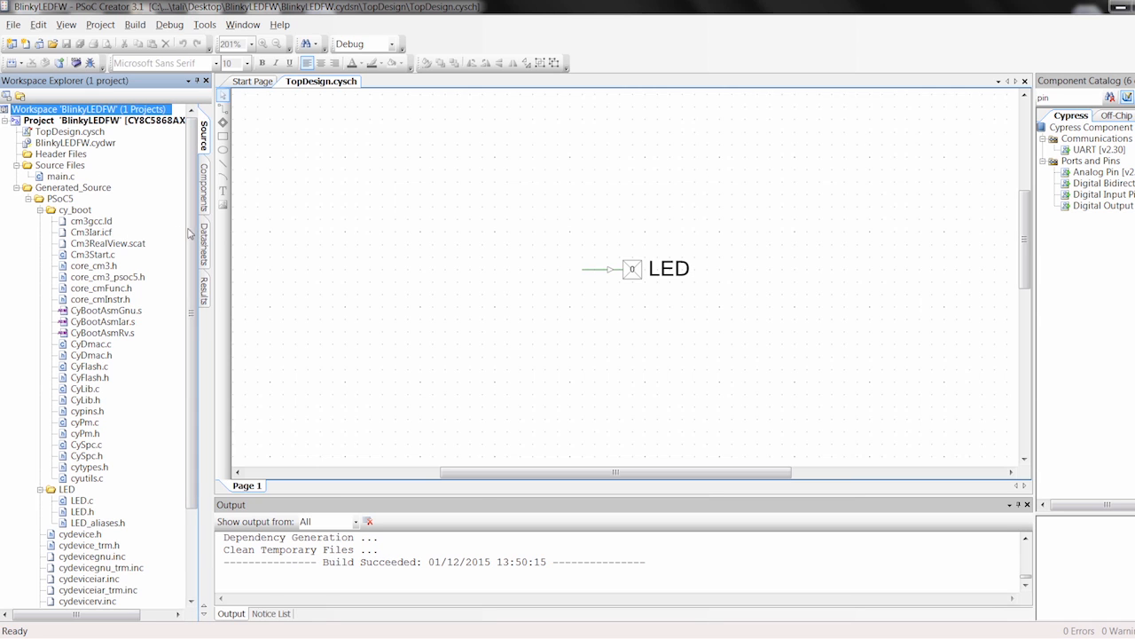
scroll("down", 3)
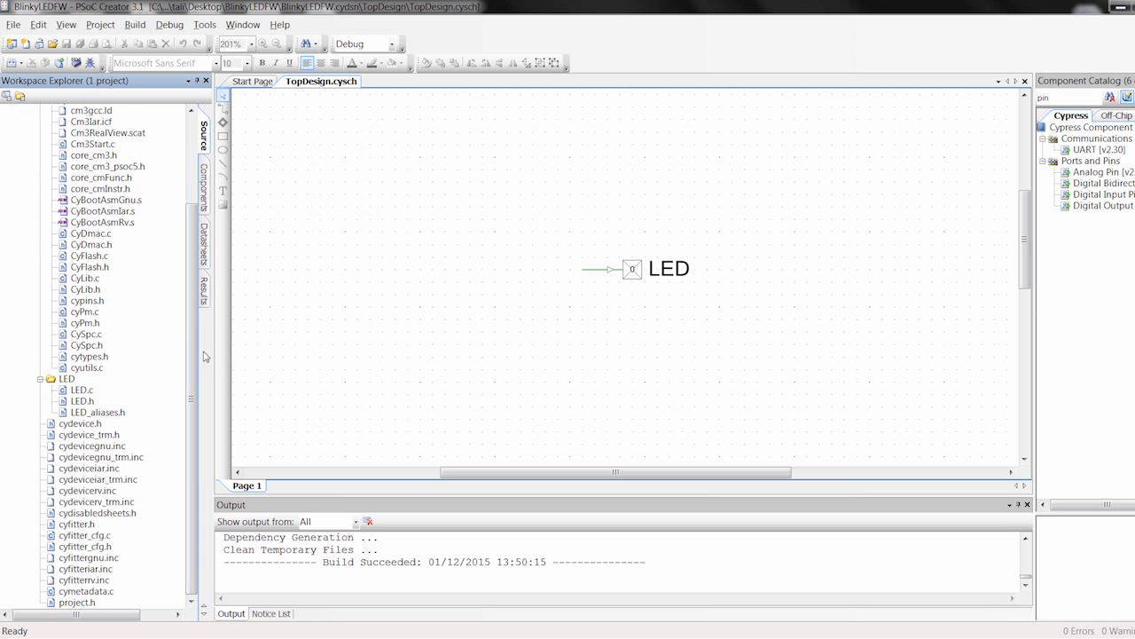
left_click(66, 379)
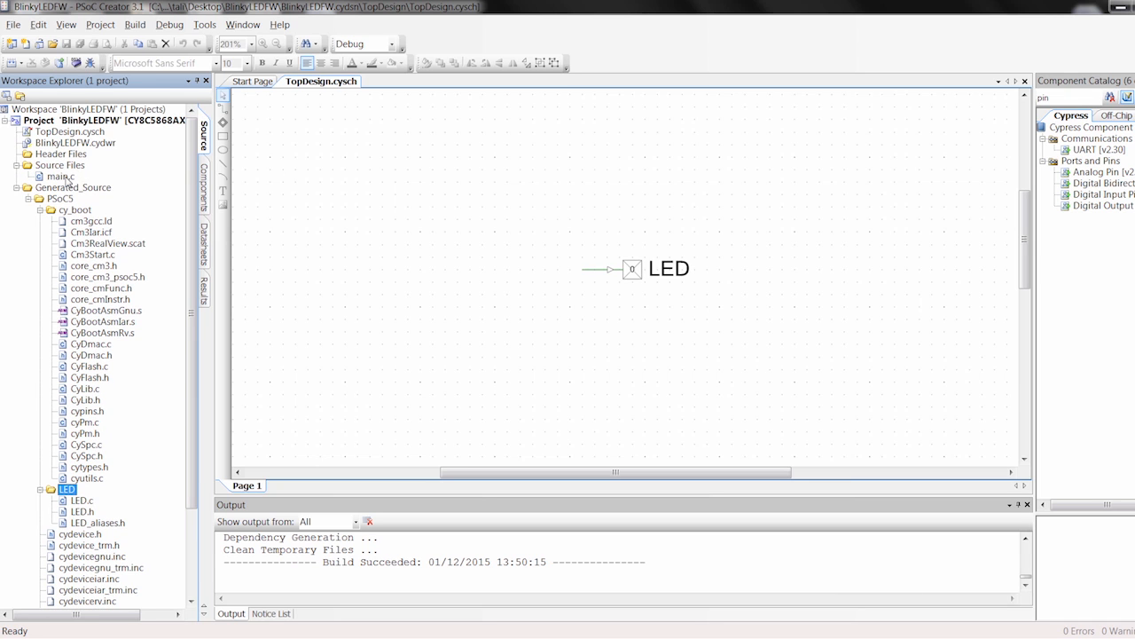
double_click(60, 176)
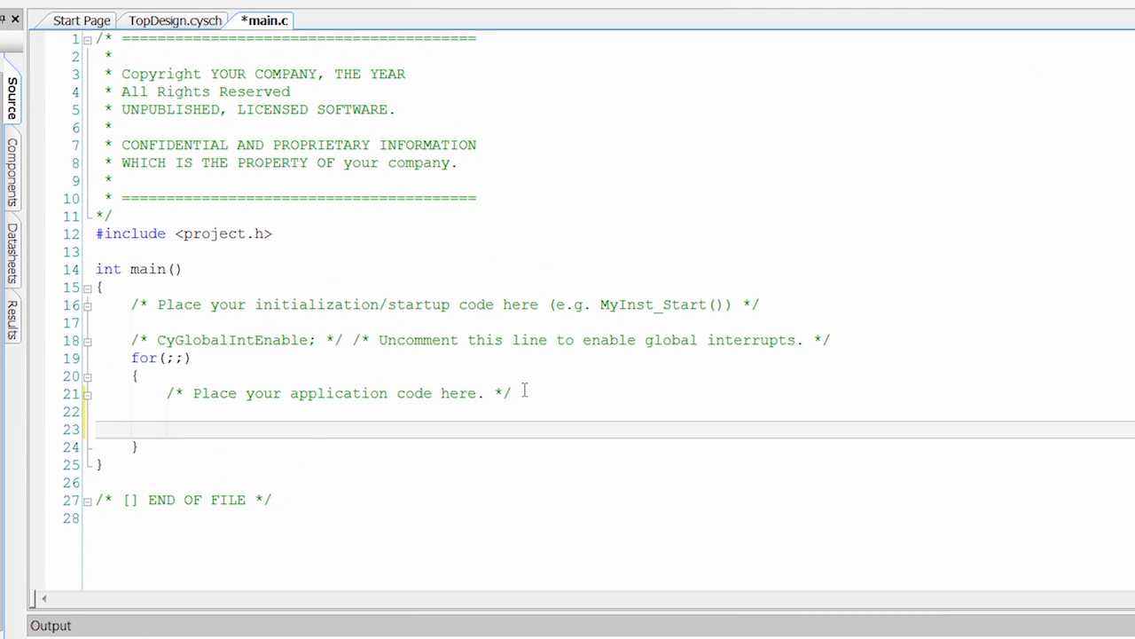
Step: Type LED_Write(1); CyDelay(500); LED_Write(0); CyDelay(500); into main.c's for loop
type("LED")
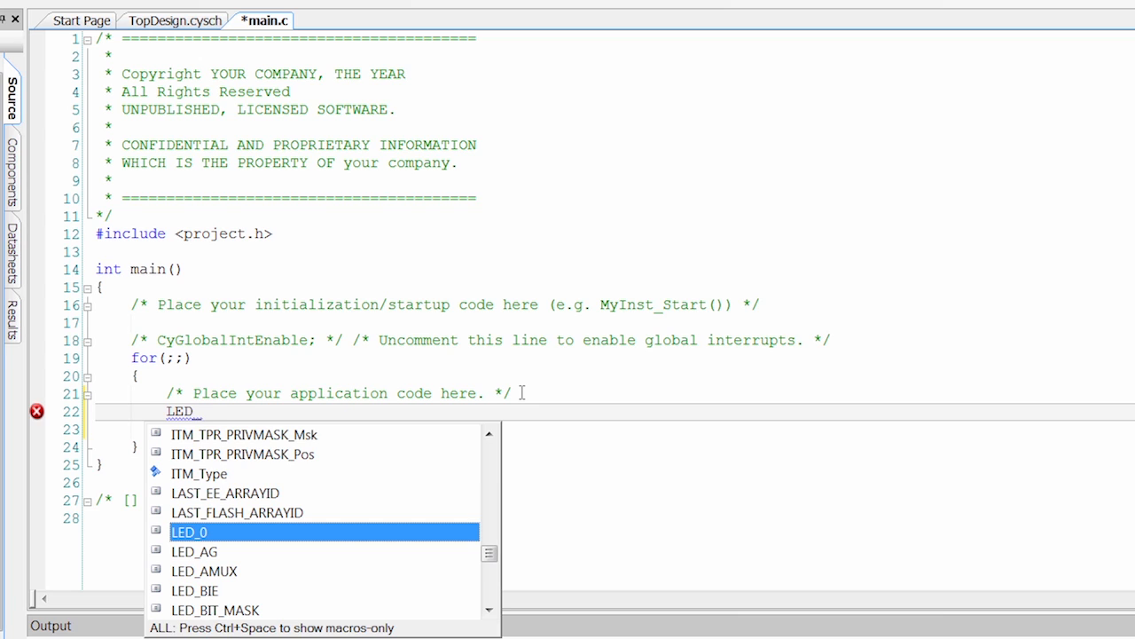
type("Write")
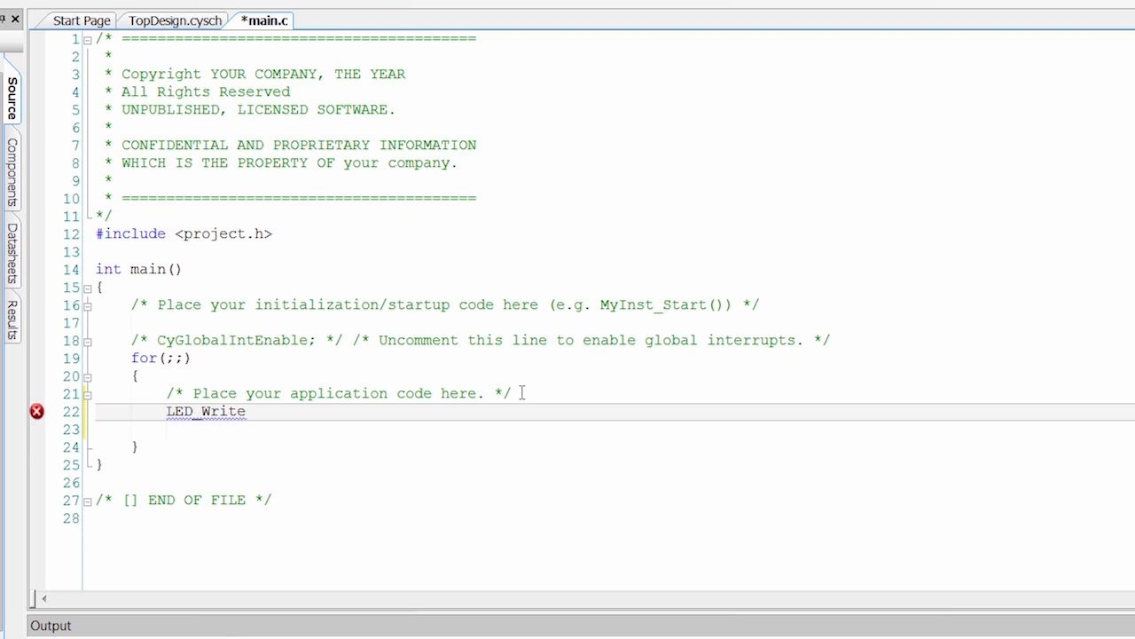
type("(1);")
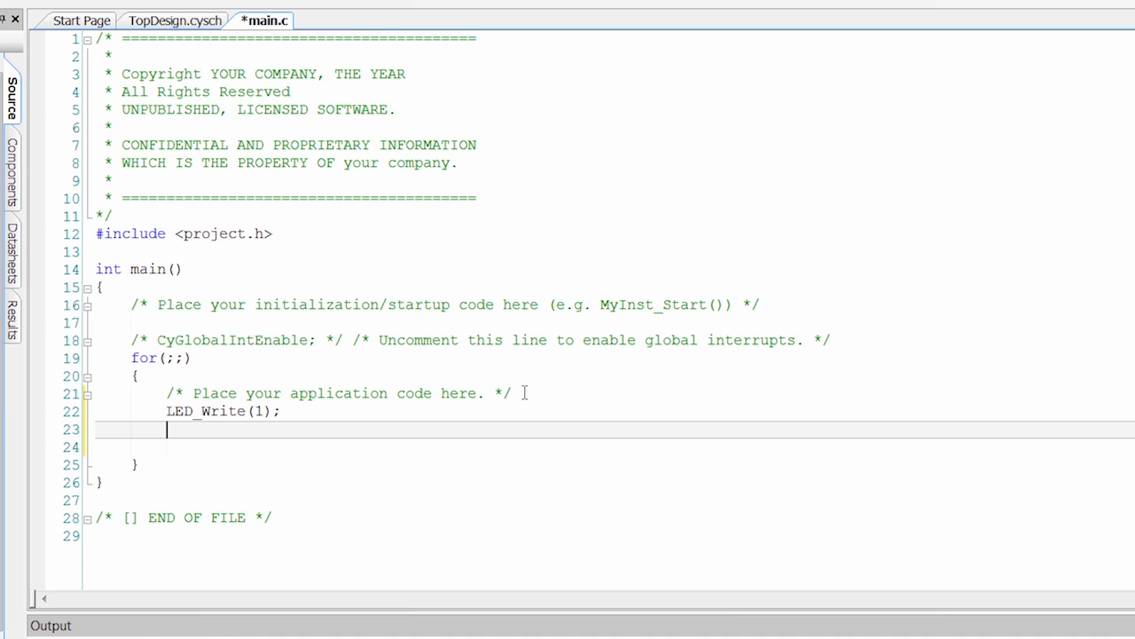
type("CyDelay(")
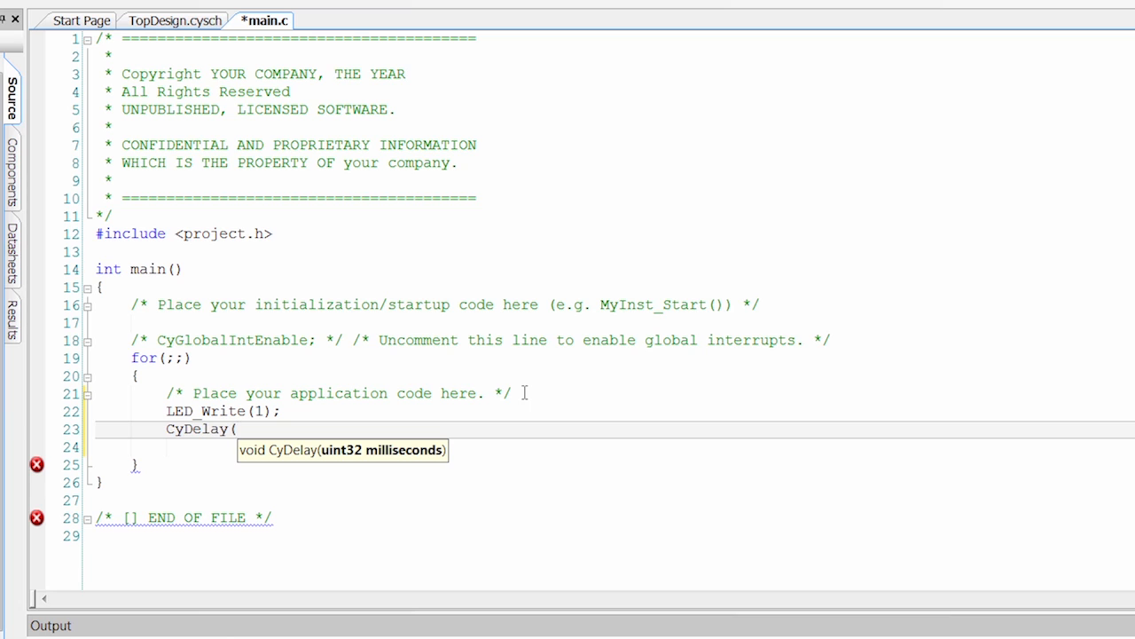
type("500);")
left_click(615, 447)
type("L")
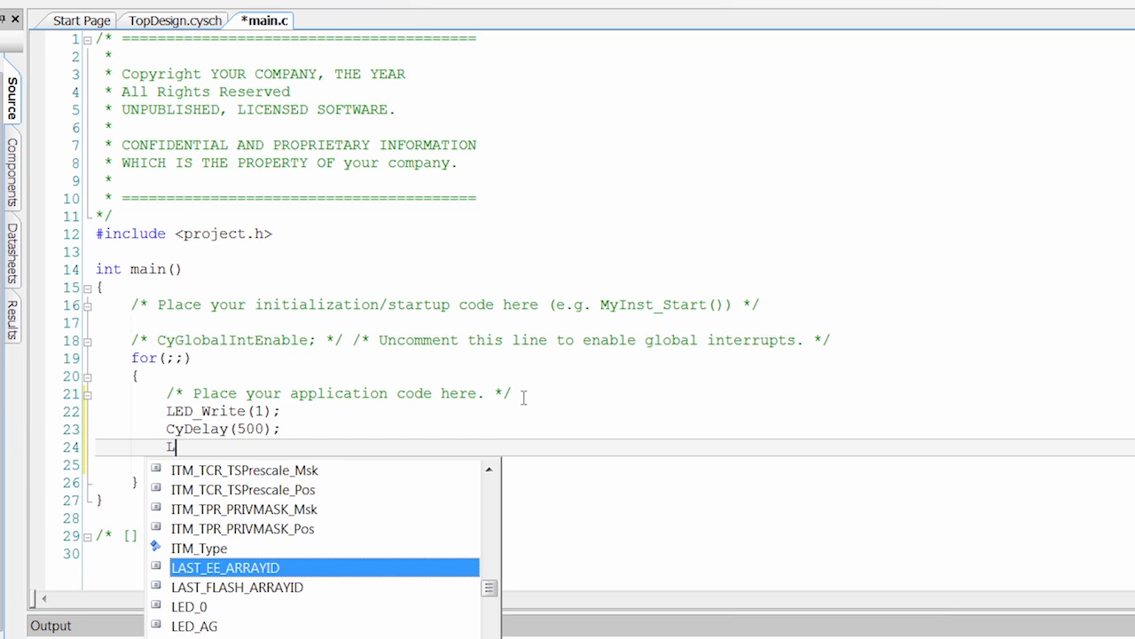
type("ED_Write(0);")
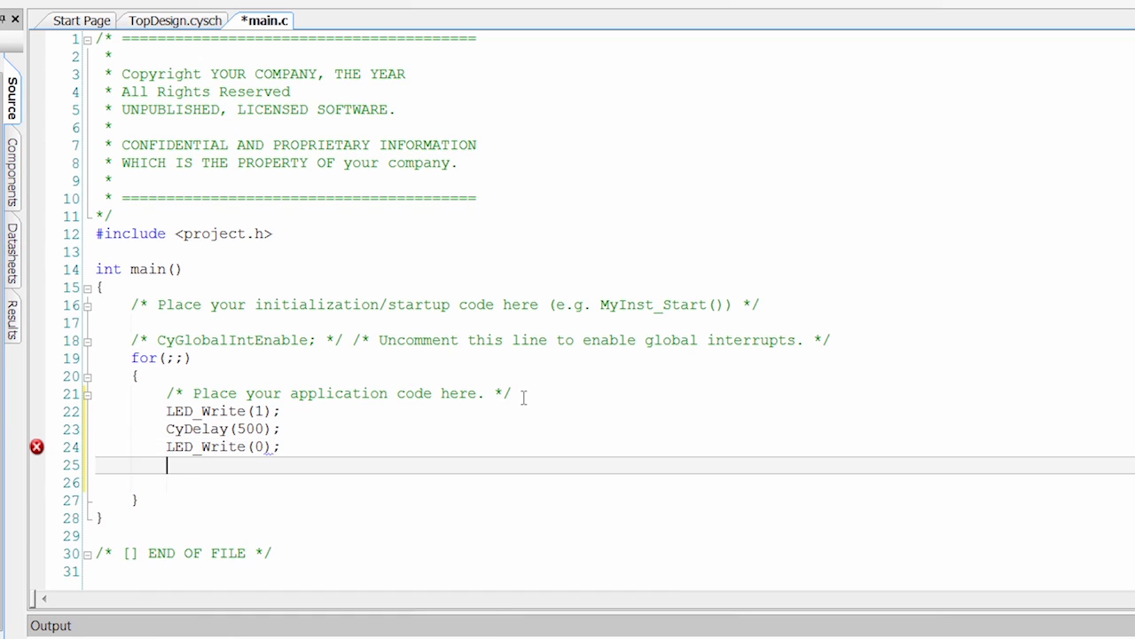
type("CyDelay(500")
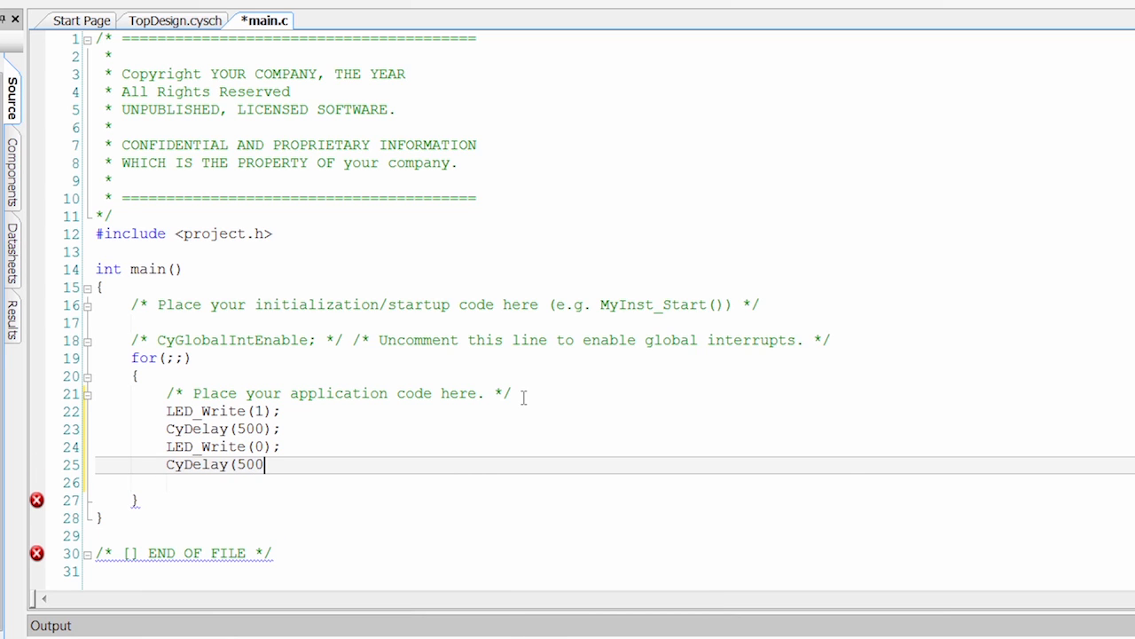
type(");")
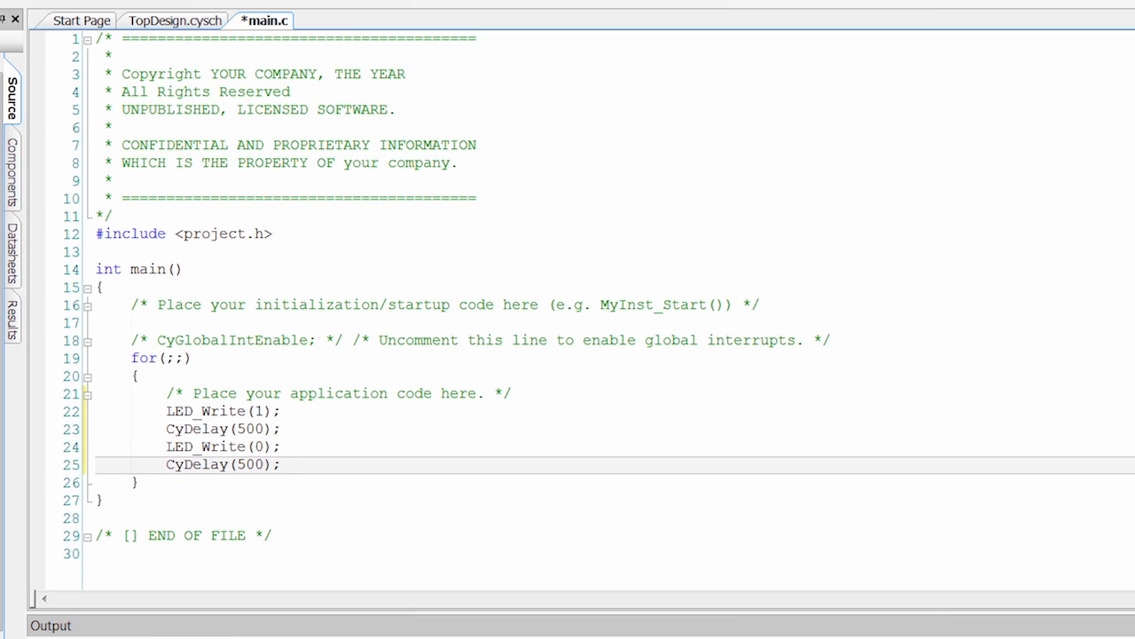
mouse_move(293, 451)
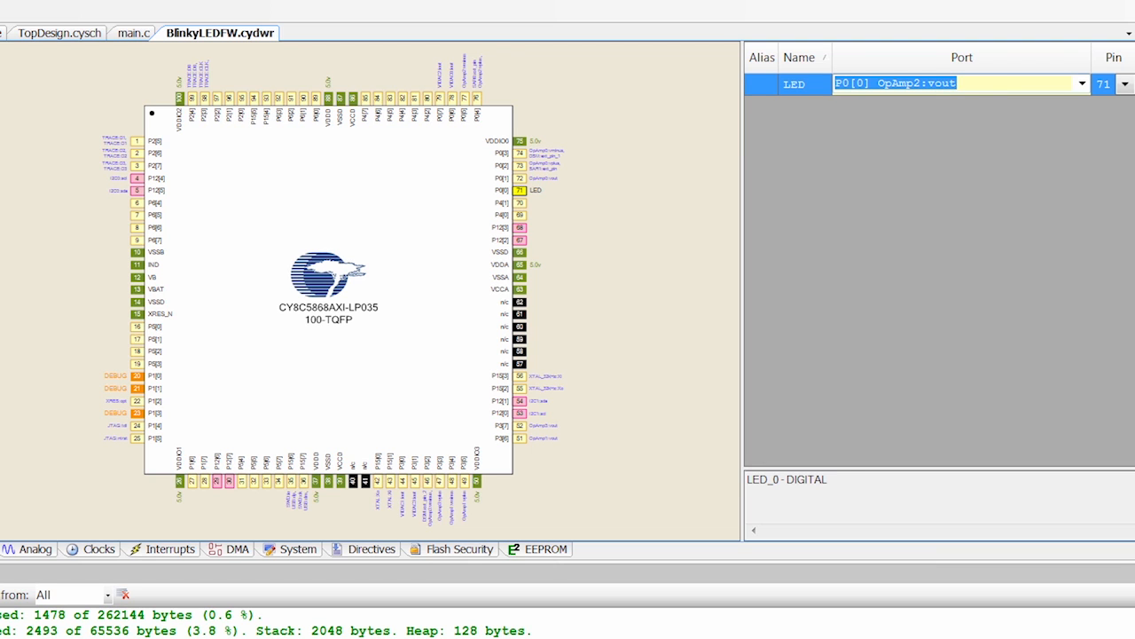
Step: Assign LED to port P6[2] and build the BlinkyLEDFW project
left_click(1082, 82)
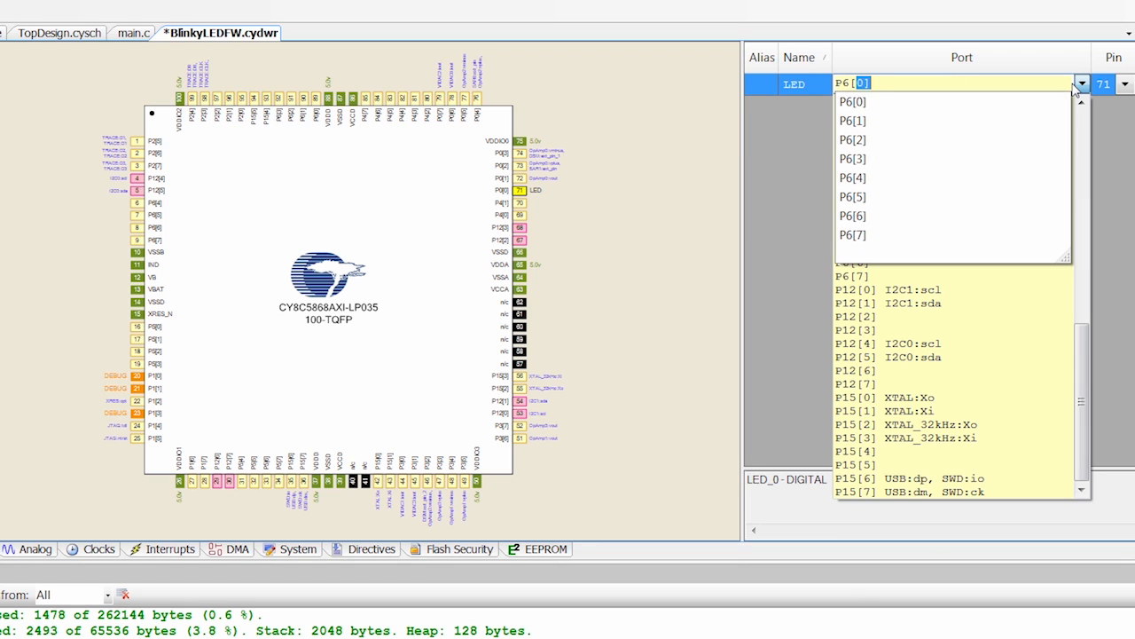
left_click(851, 139)
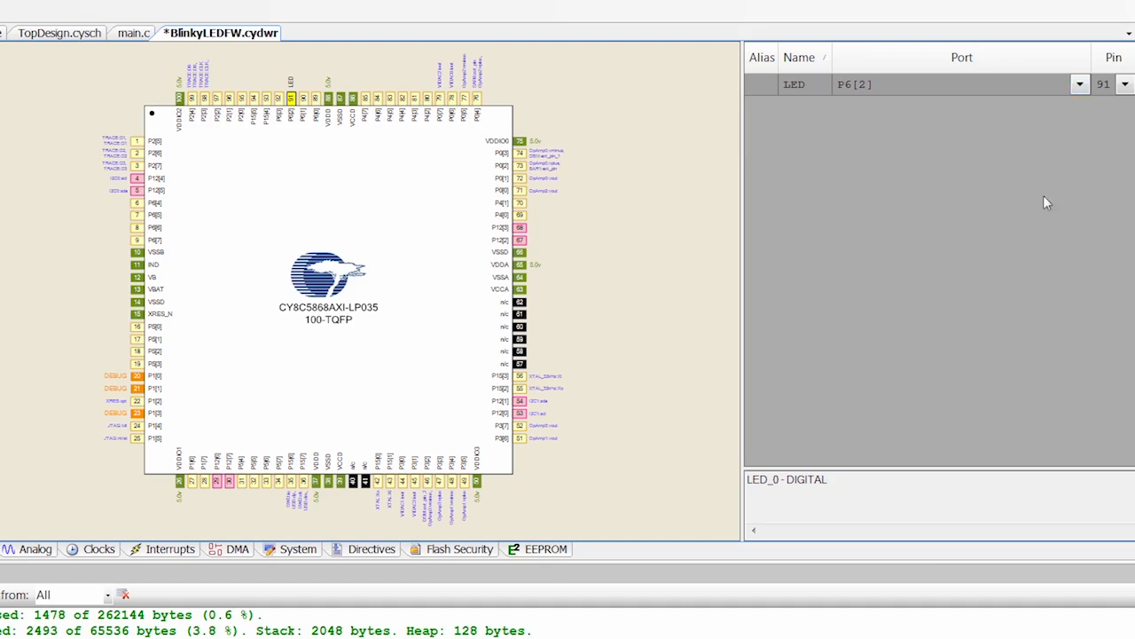
left_click(193, 12)
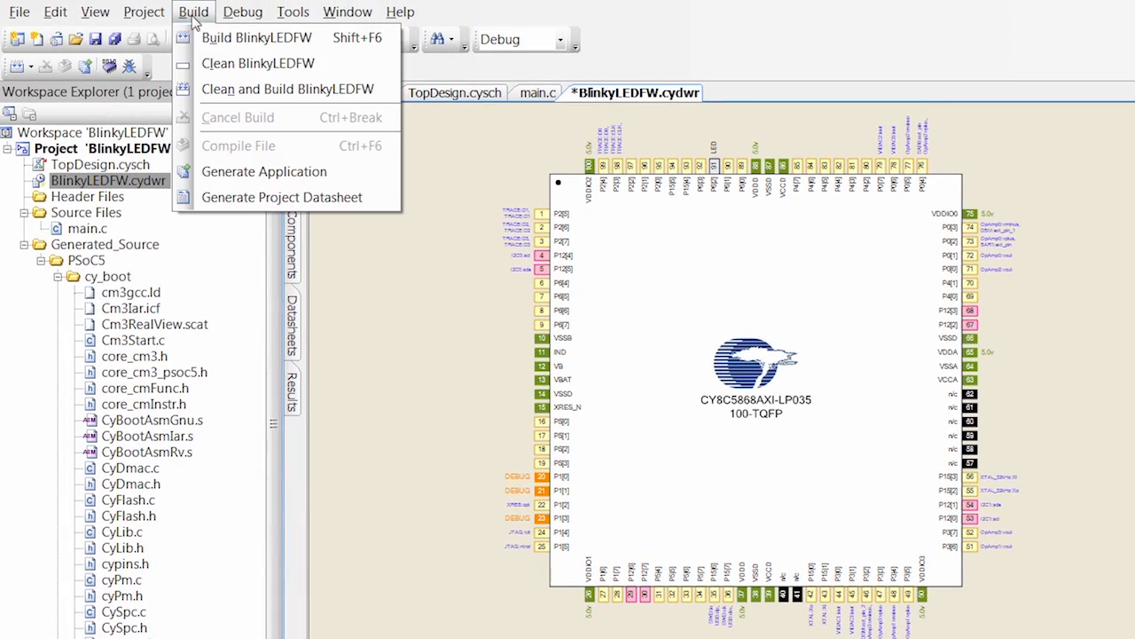
left_click(257, 38)
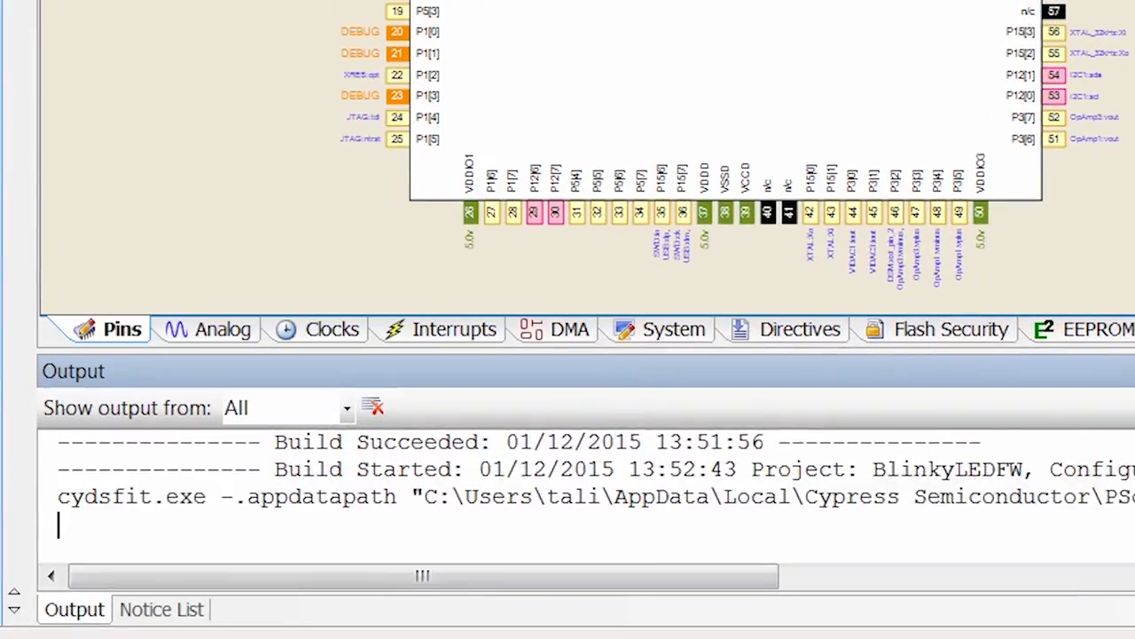